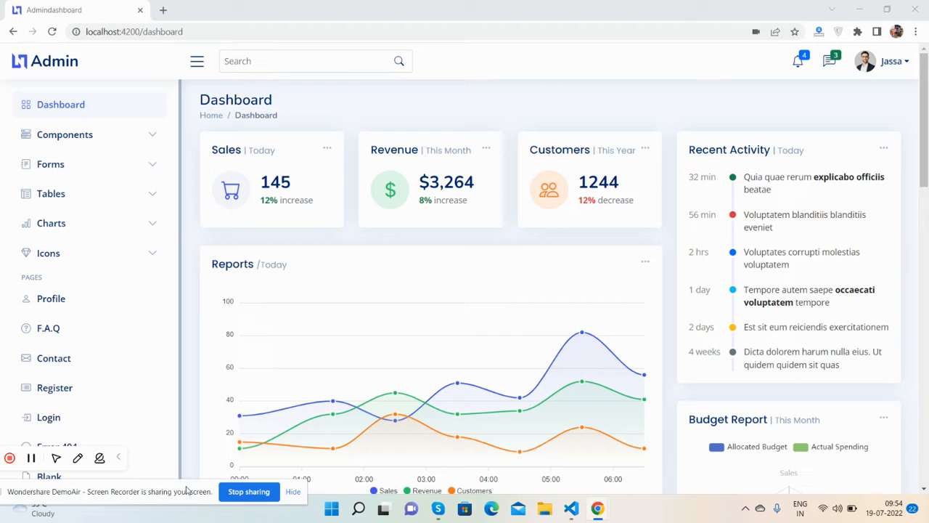
pyautogui.moveTo(520, 398)
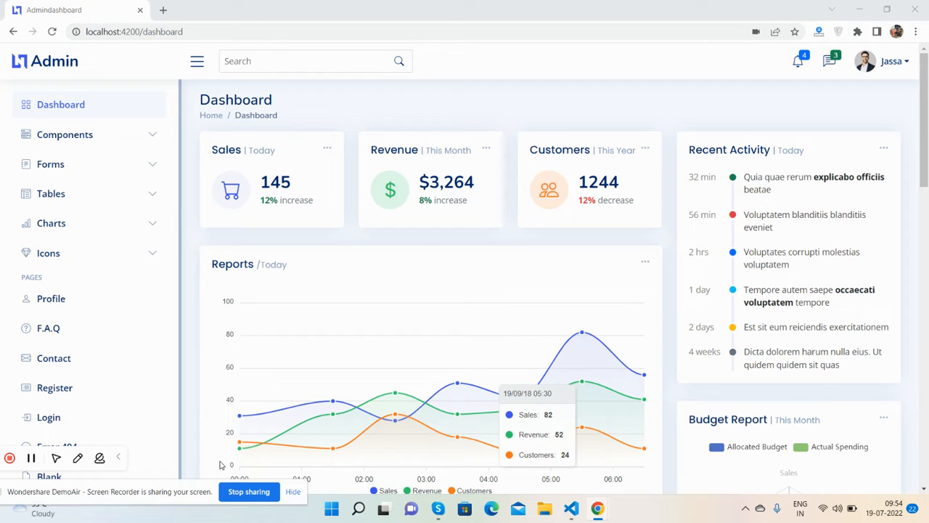
pyautogui.moveTo(744, 129)
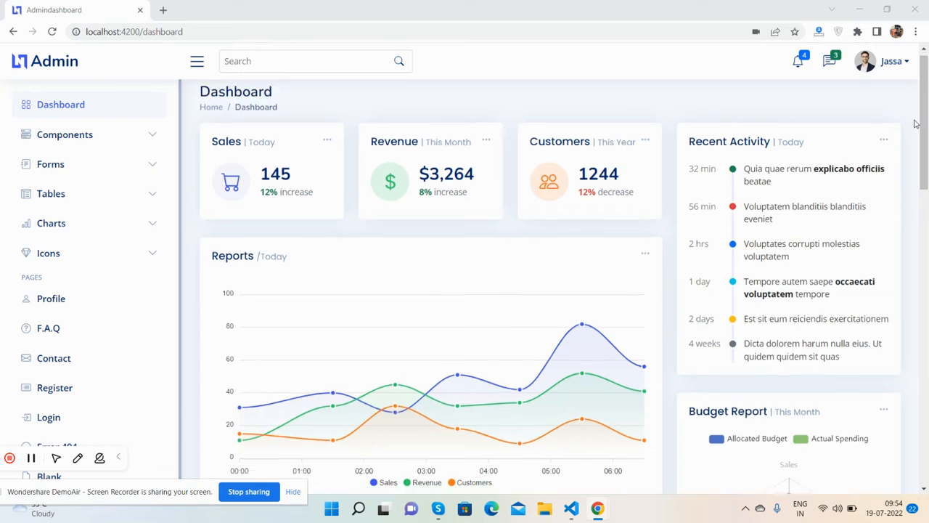
# Scroll through the dashboard home and re-show the Actual Spending series on the budget chart.
pyautogui.scroll(-3)
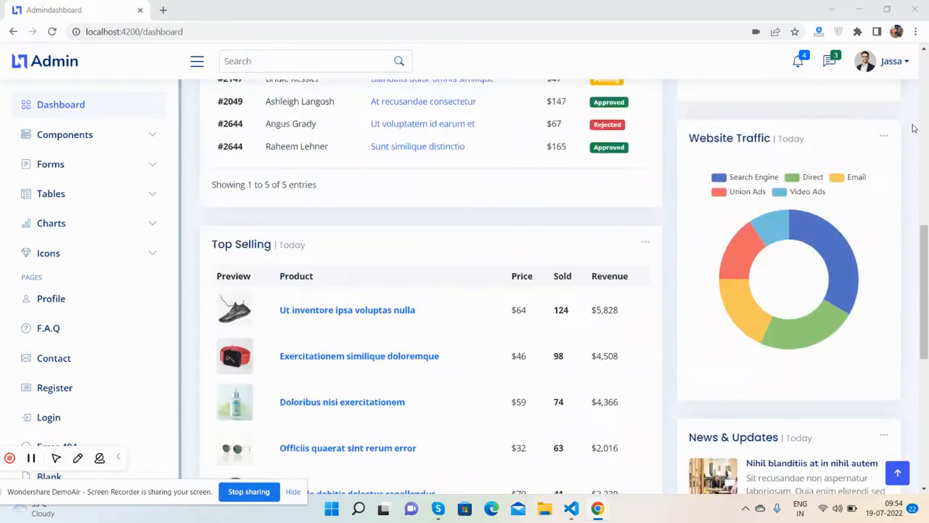
pyautogui.scroll(-3)
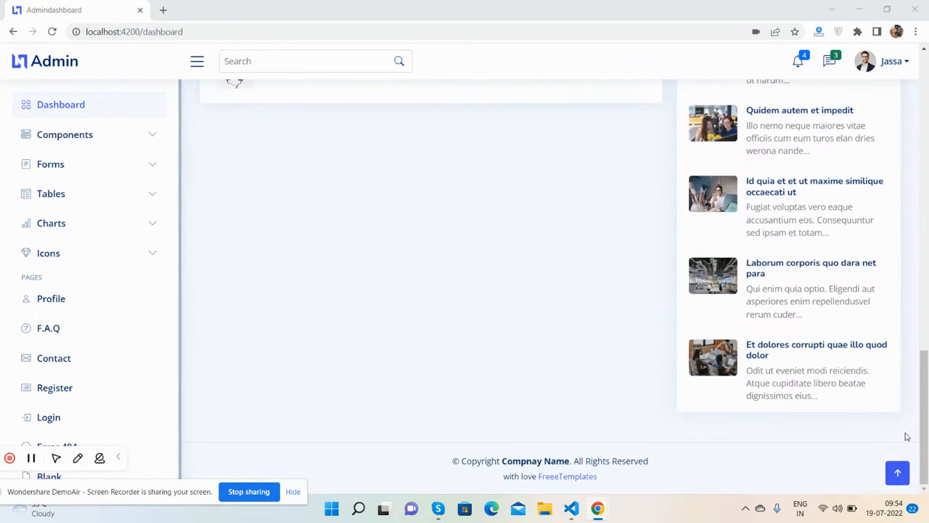
pyautogui.scroll(3)
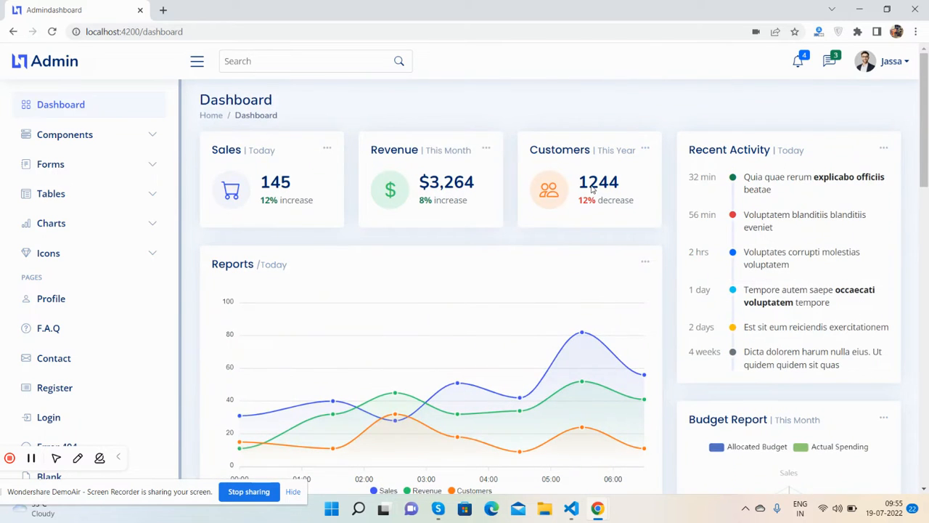
pyautogui.moveTo(285, 244)
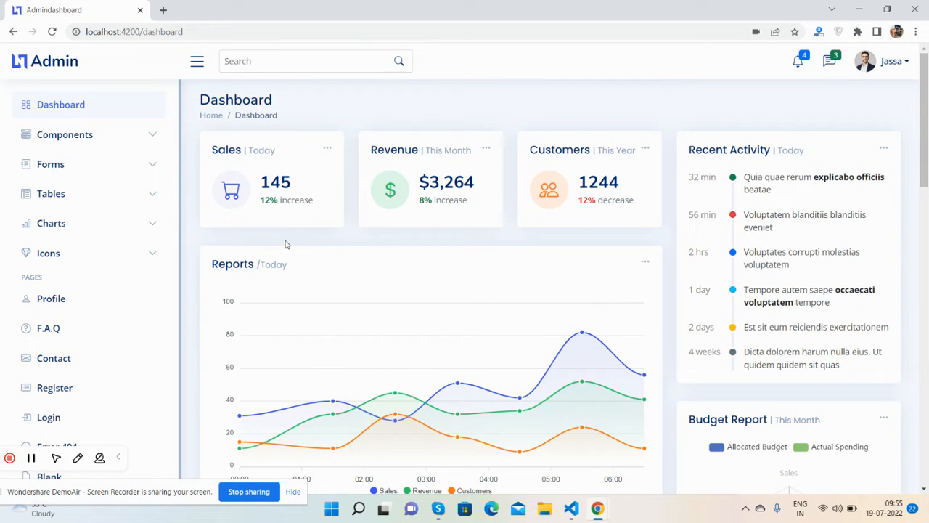
pyautogui.scroll(-3)
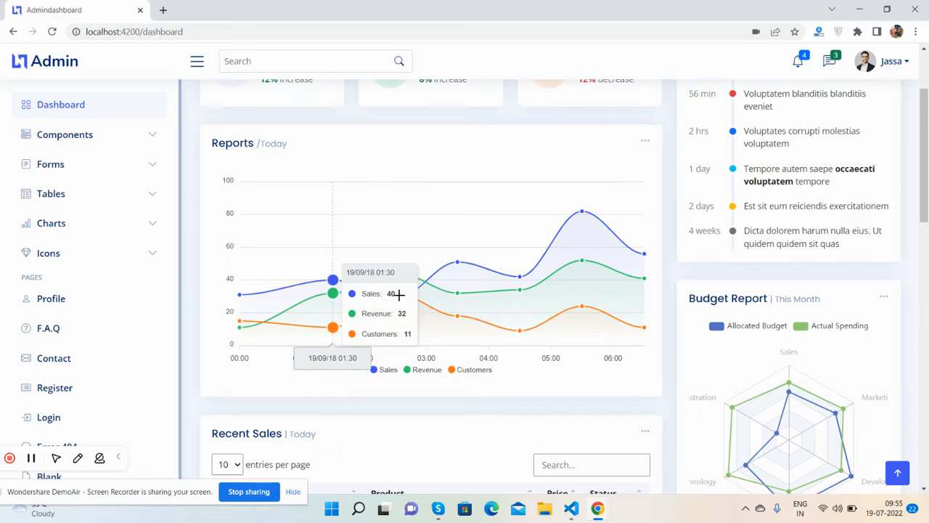
pyautogui.moveTo(647, 144)
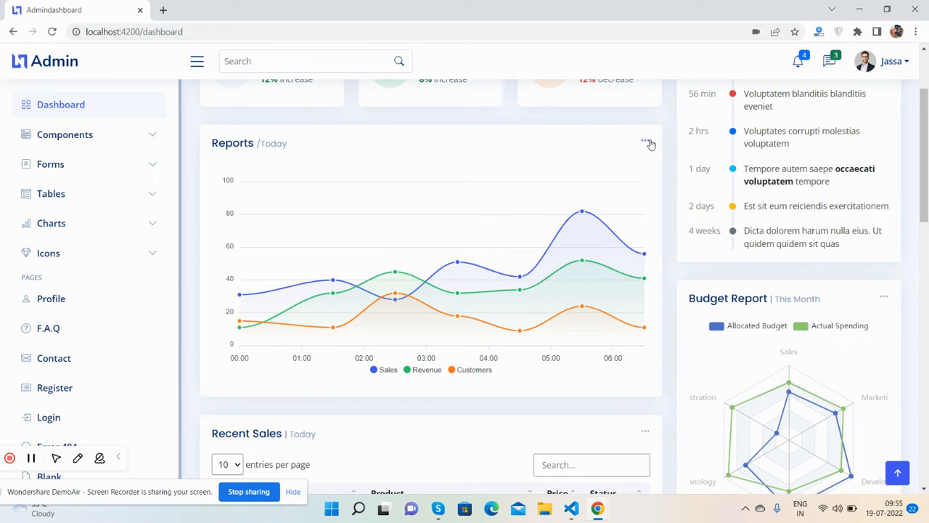
pyautogui.scroll(3)
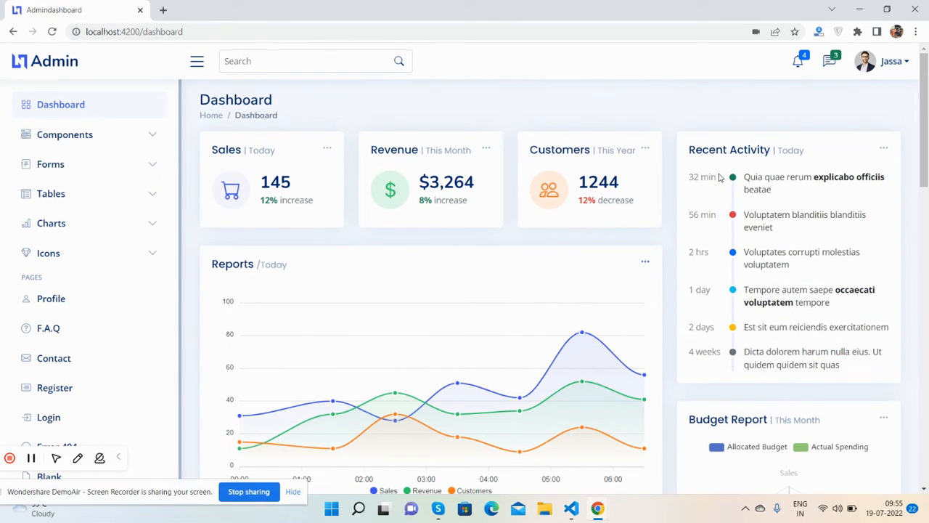
pyautogui.scroll(-3)
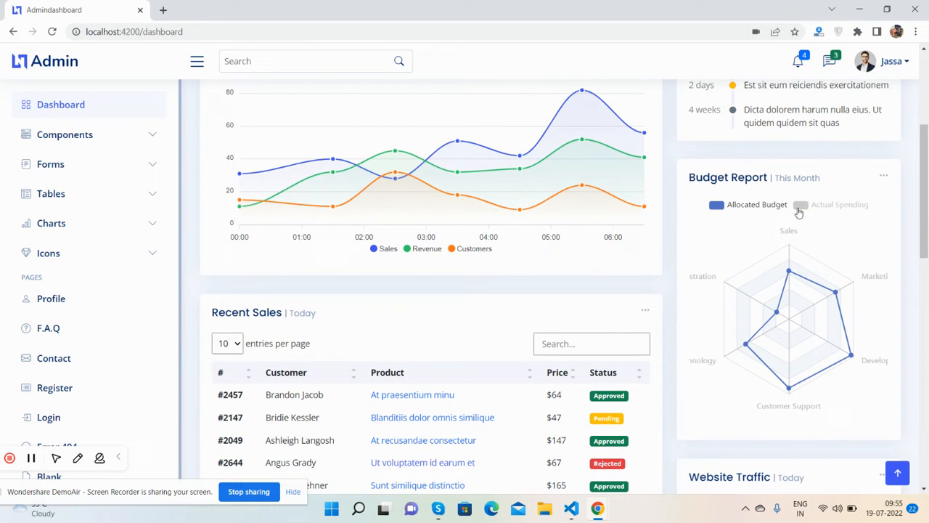
pyautogui.click(799, 203)
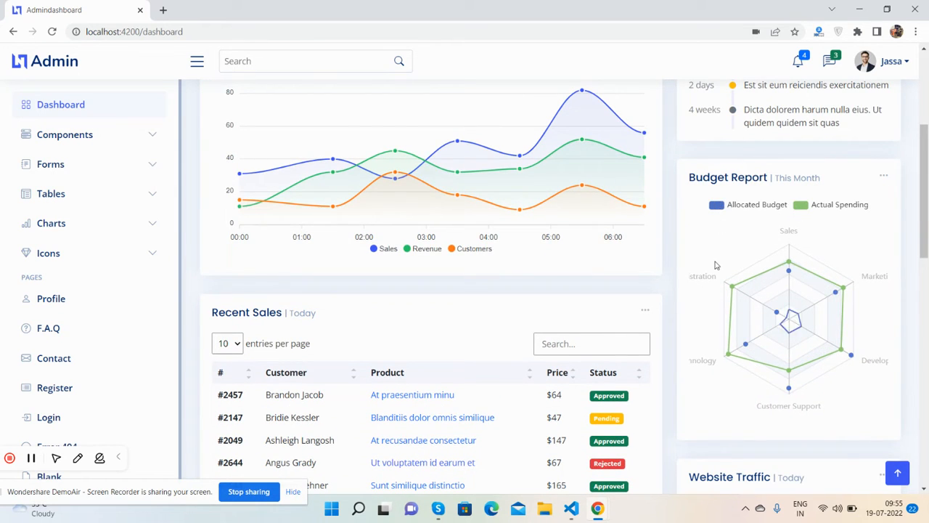
pyautogui.scroll(-3)
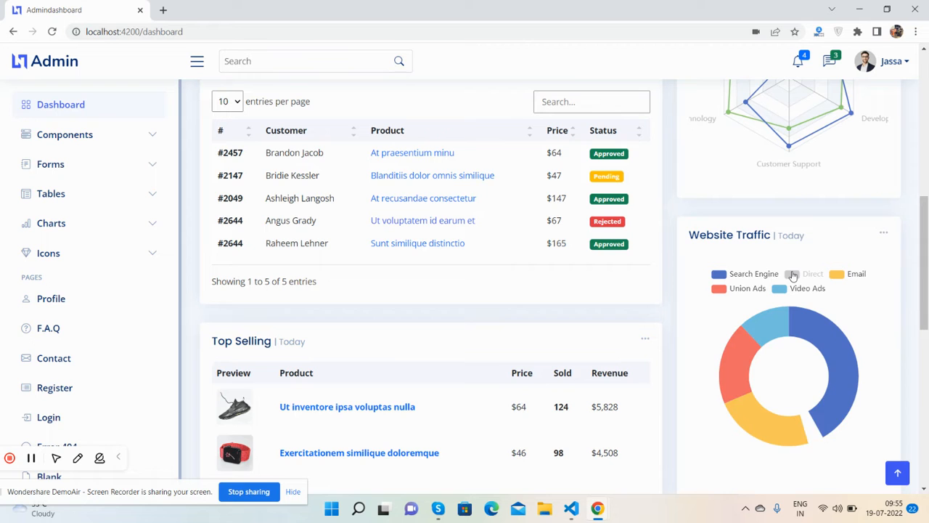
pyautogui.scroll(3)
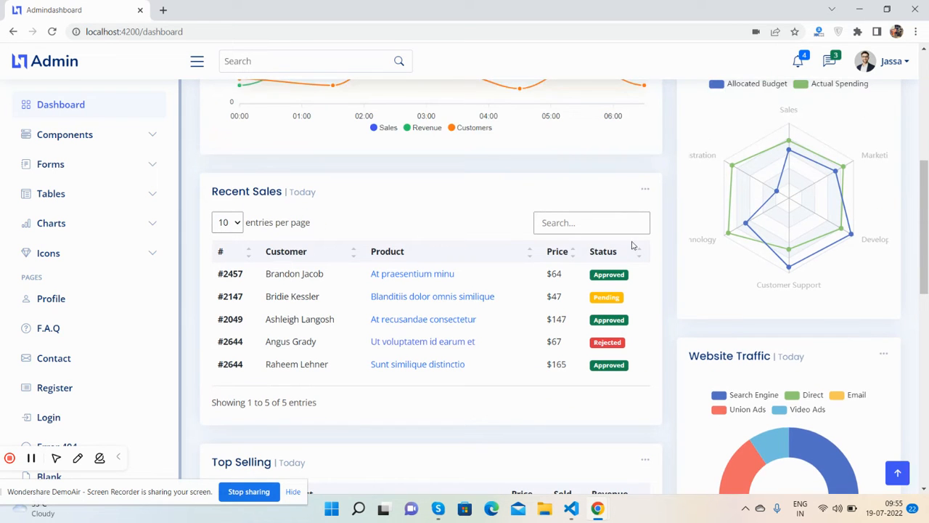
pyautogui.scroll(-3)
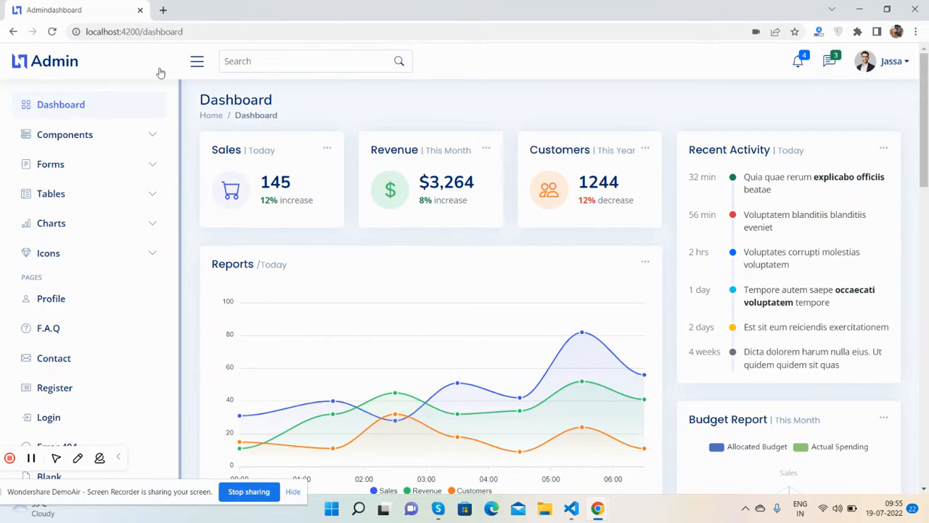
pyautogui.moveTo(108, 73)
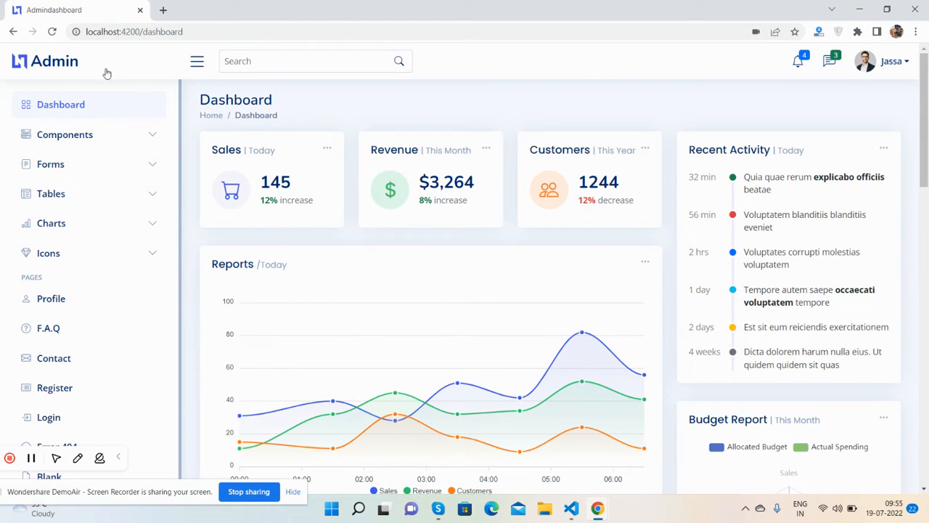
pyautogui.moveTo(159, 75)
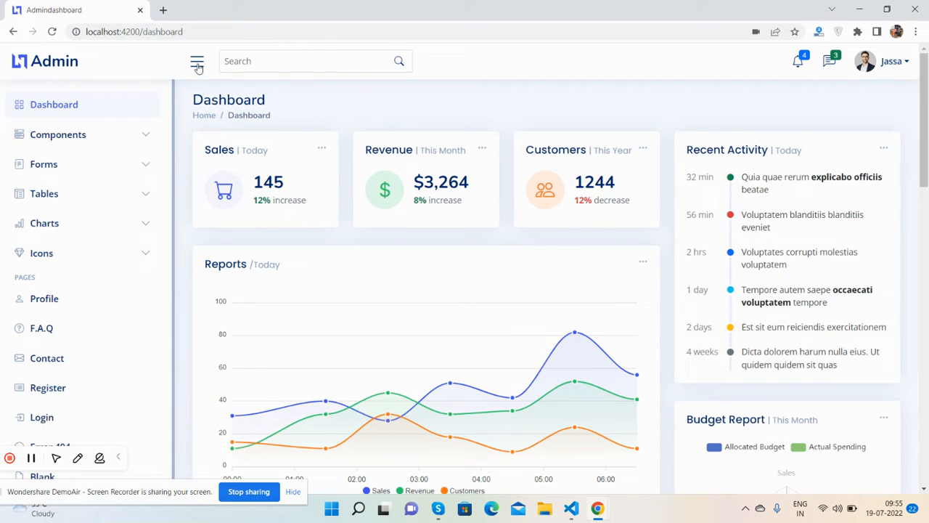
# Hide and restore the sidebar, then check the notifications and messages dropdowns.
pyautogui.click(198, 61)
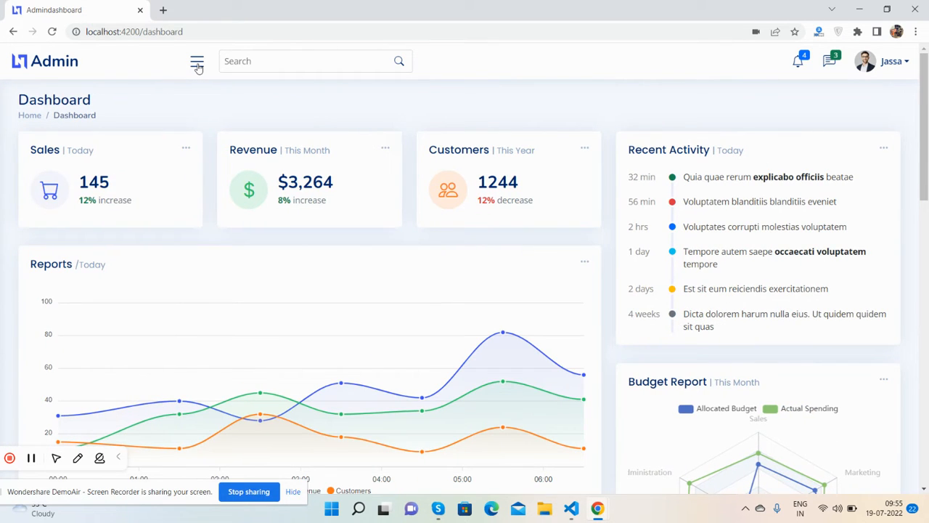
pyautogui.click(198, 61)
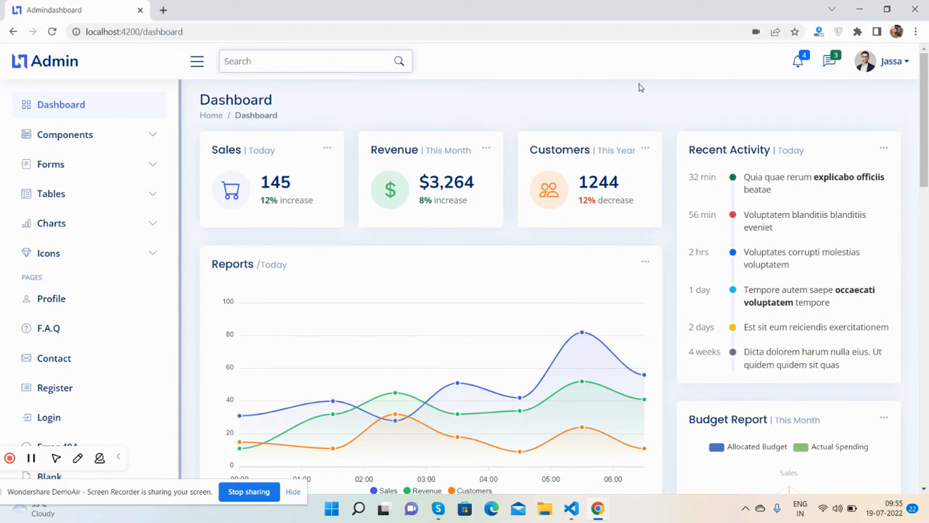
pyautogui.click(799, 61)
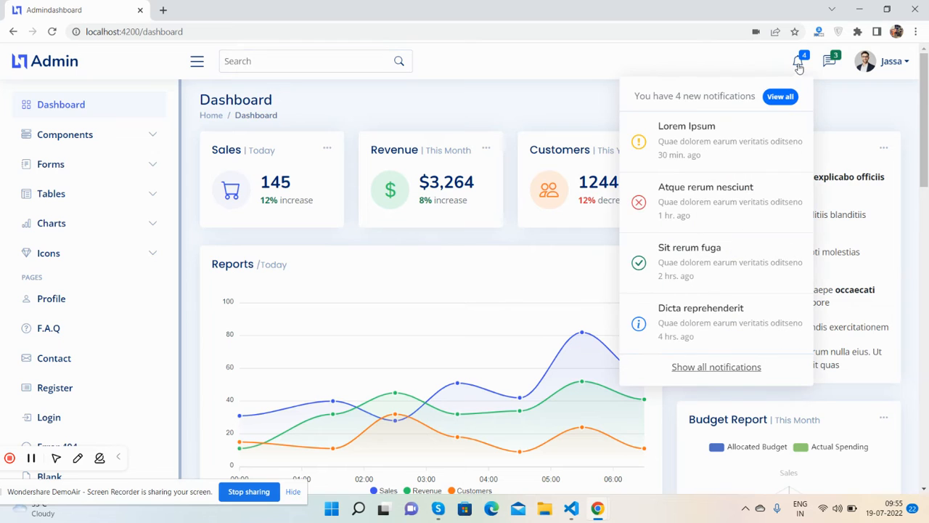
pyautogui.click(830, 61)
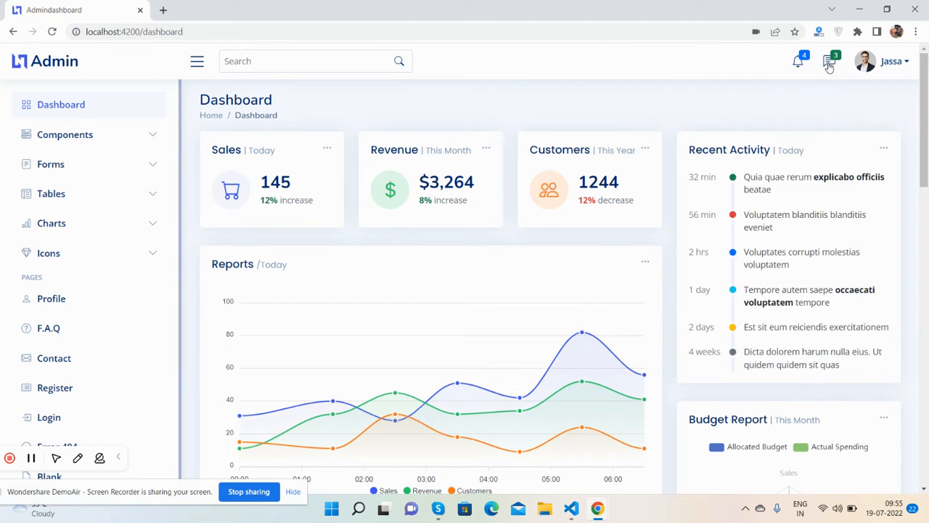
pyautogui.click(865, 61)
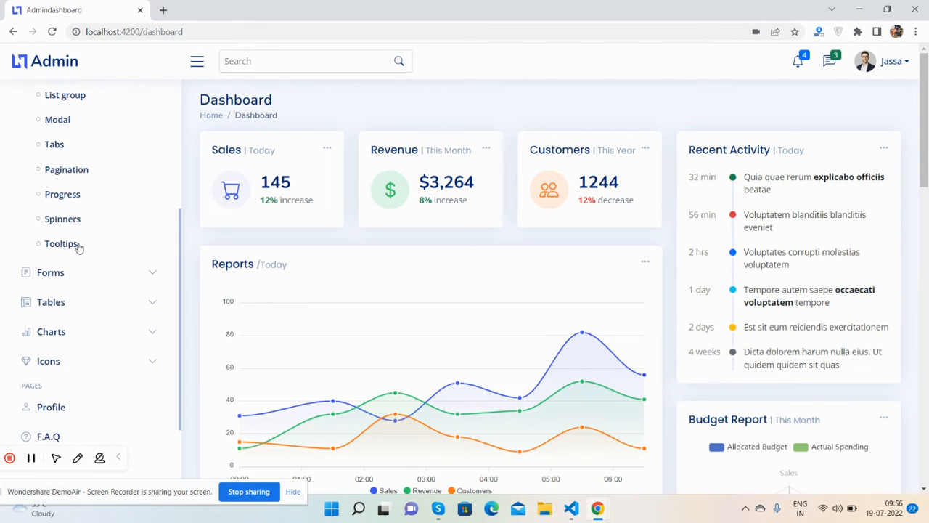
# Visit the Alerts page (dismissing the primary alert), then Accordion and Breadcrumbs.
pyautogui.click(55, 163)
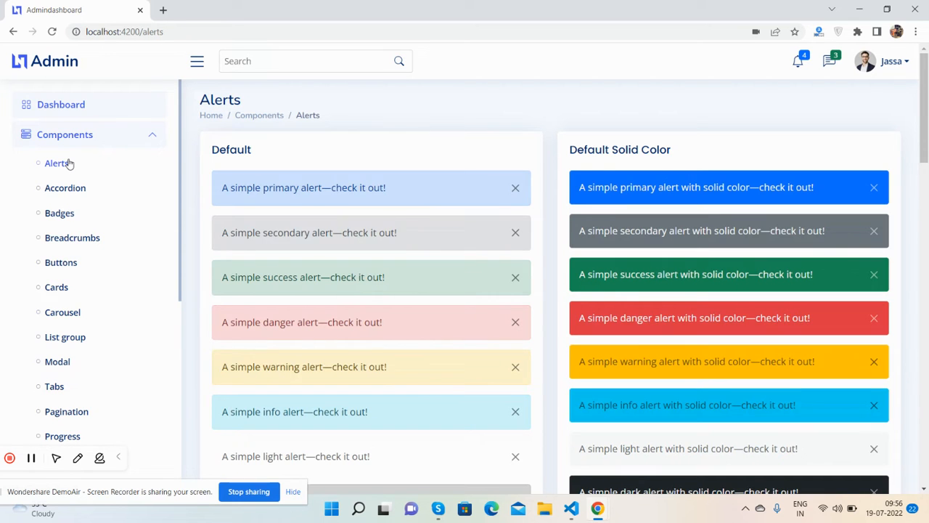
pyautogui.click(515, 188)
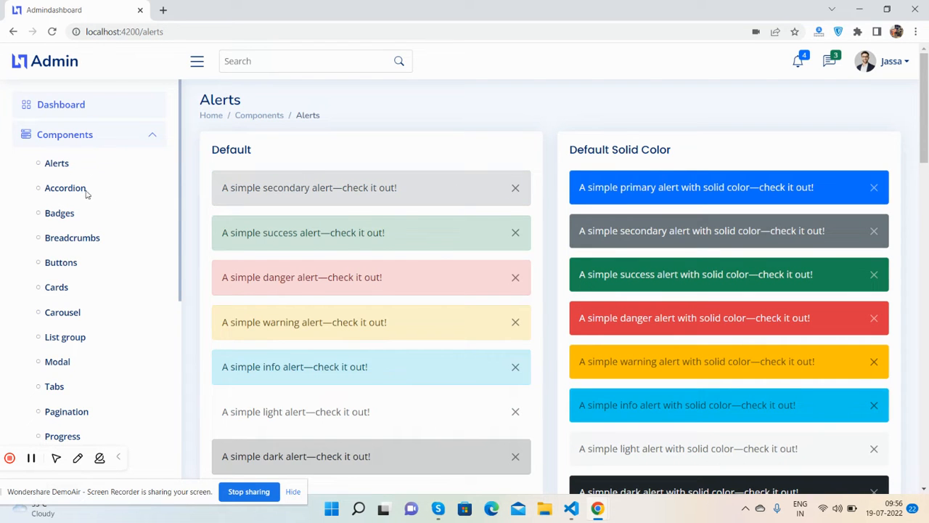
pyautogui.click(65, 187)
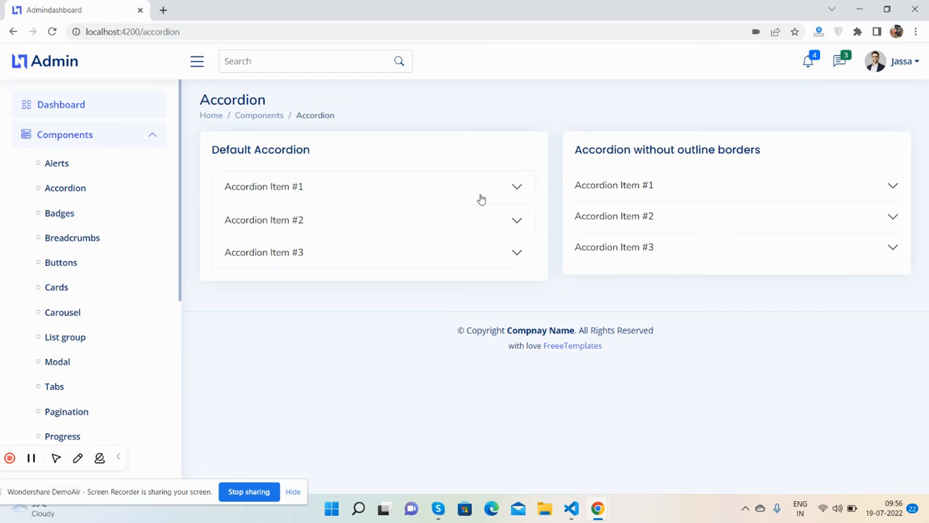
pyautogui.click(73, 238)
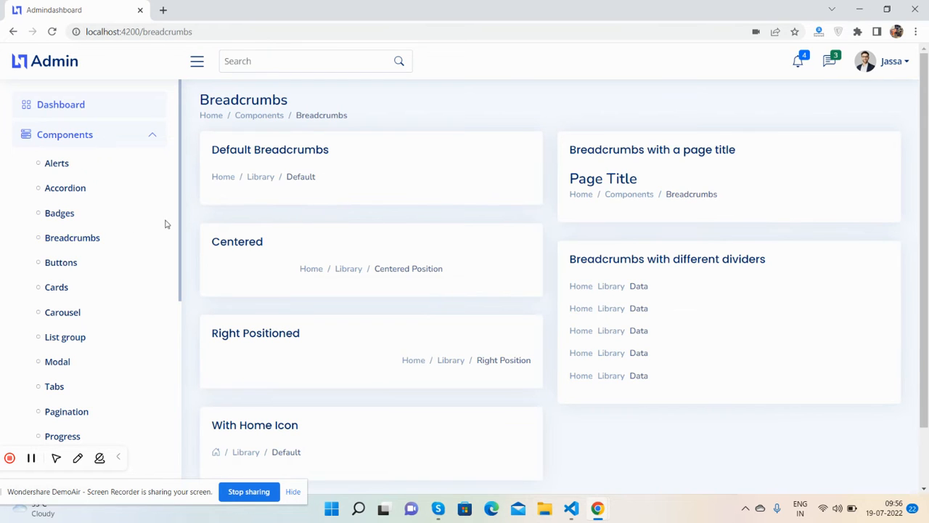
# Visit the Badges, Cards and Carousel component pages.
pyautogui.click(60, 212)
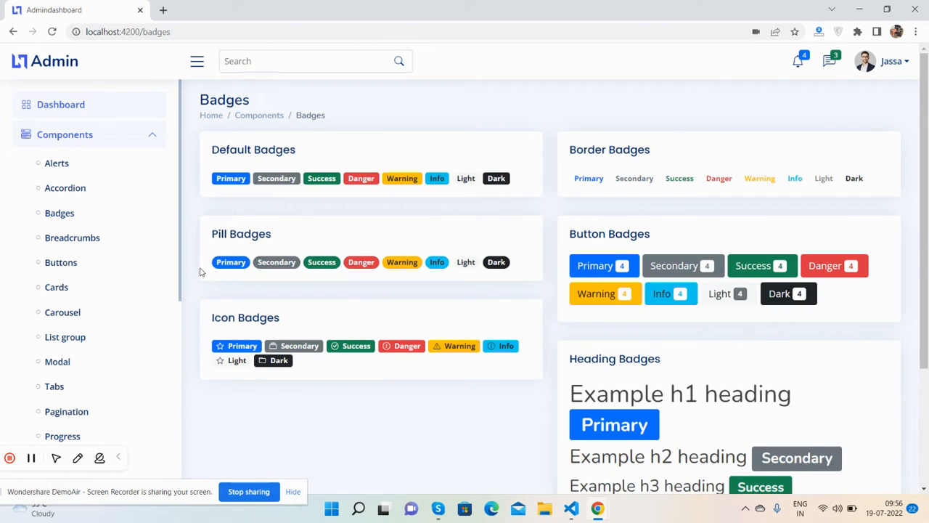
pyautogui.click(57, 288)
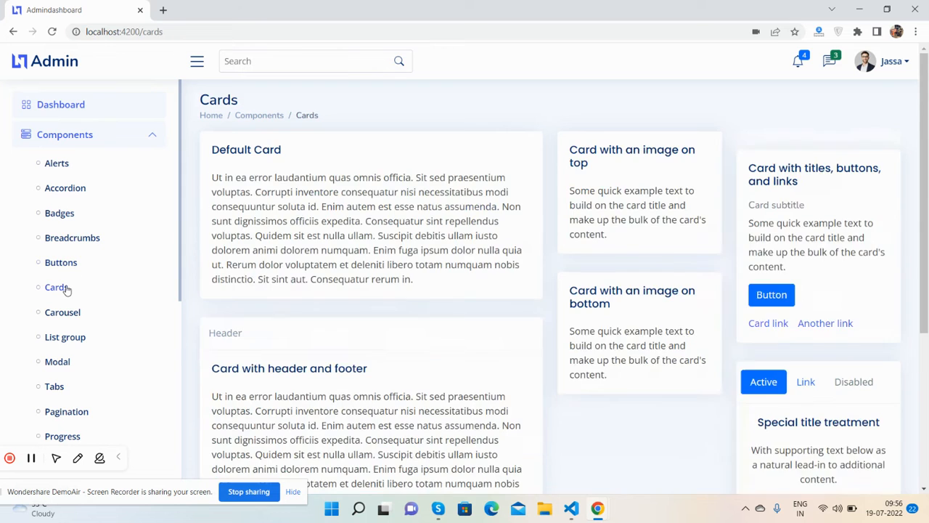
pyautogui.click(63, 312)
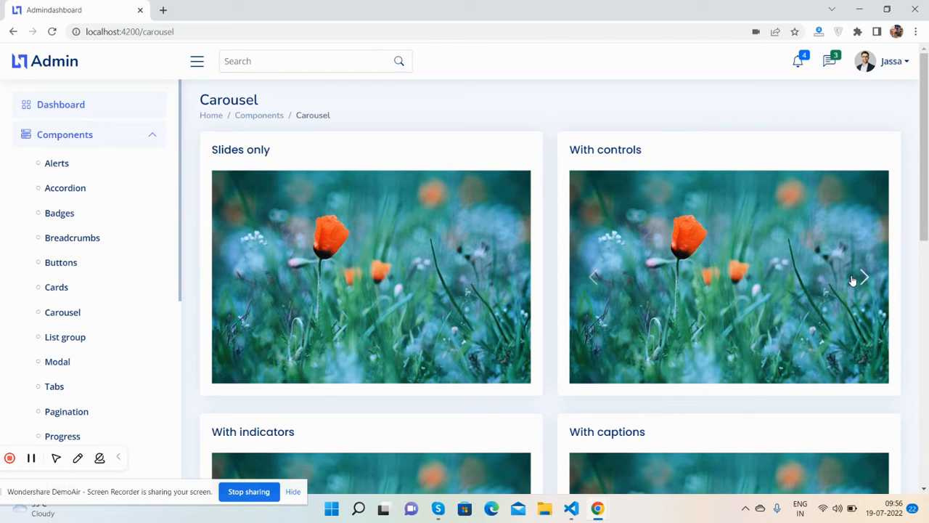
pyautogui.scroll(-3)
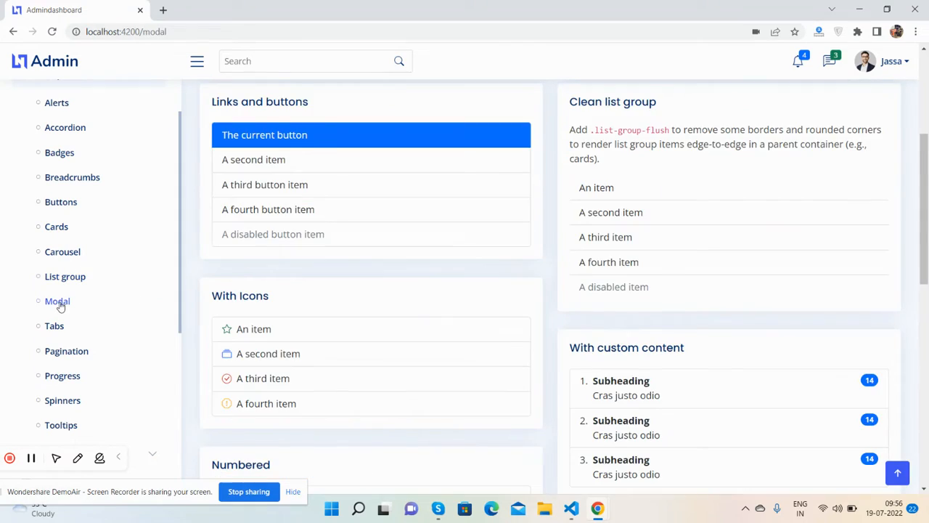
pyautogui.click(58, 300)
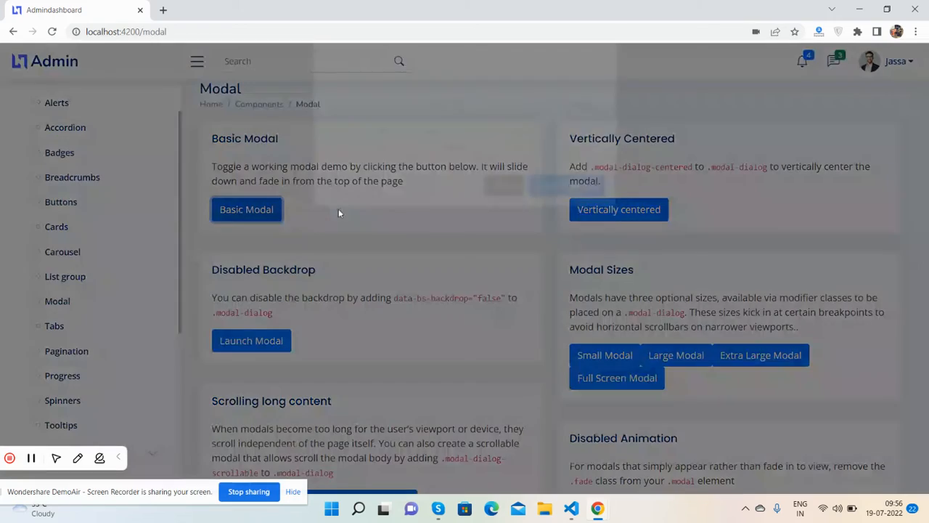
pyautogui.click(619, 209)
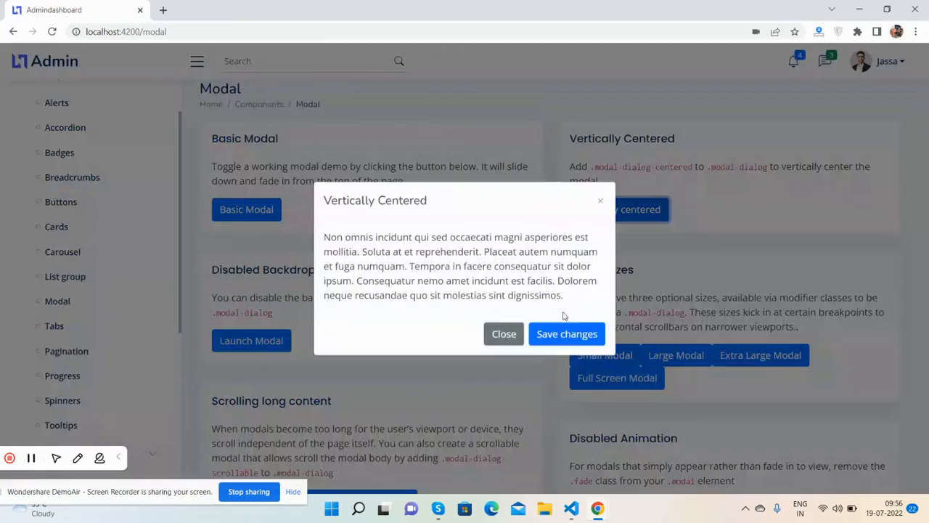
pyautogui.click(503, 332)
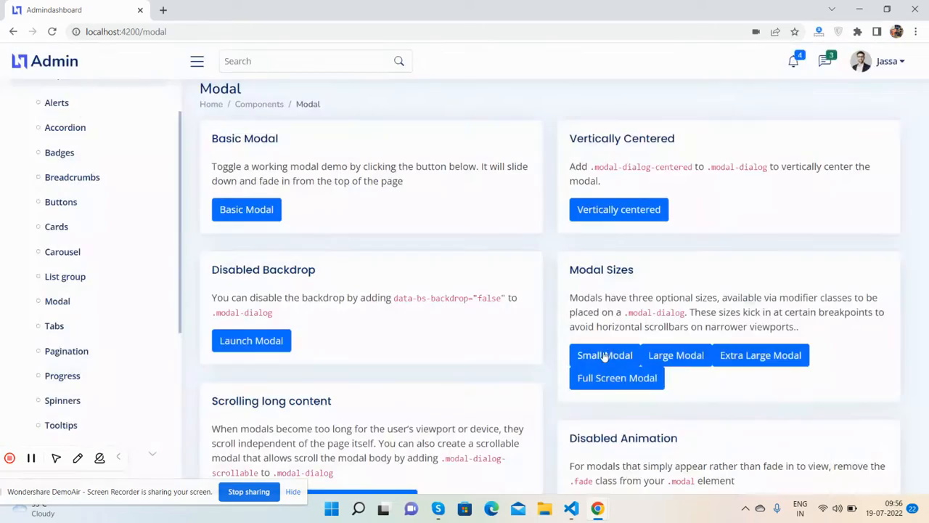
pyautogui.moveTo(676, 354)
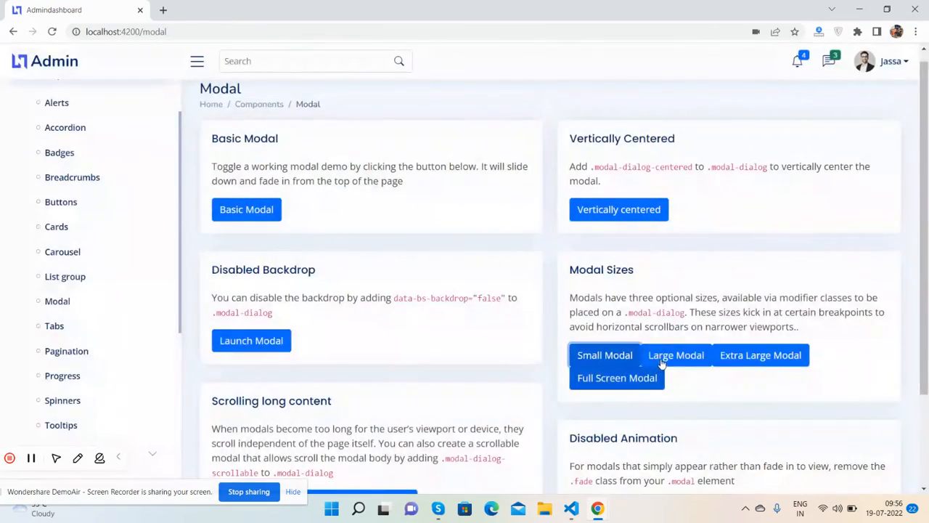
pyautogui.moveTo(761, 354)
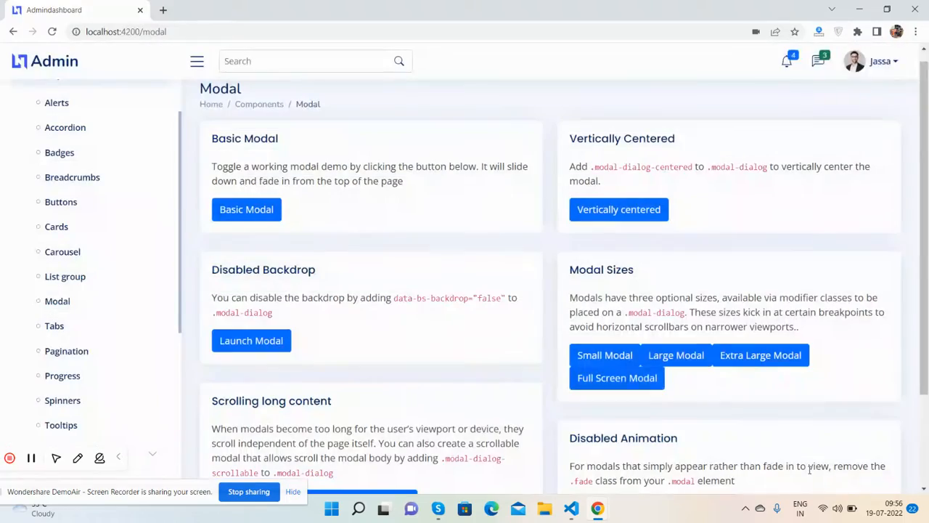
pyautogui.click(251, 340)
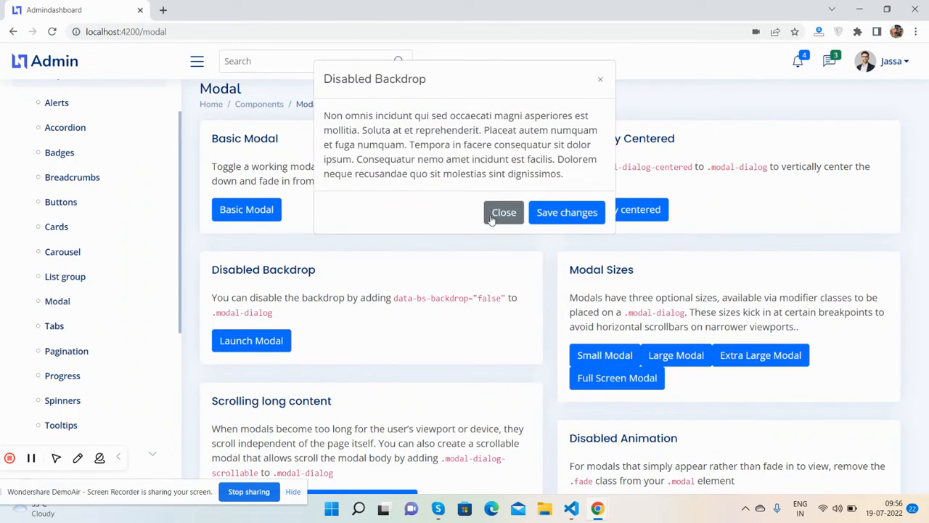
pyautogui.click(504, 212)
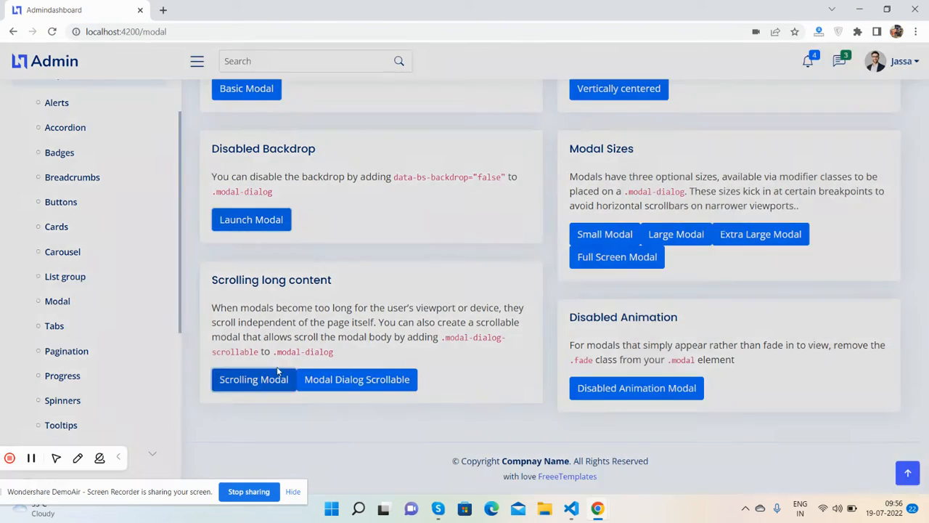
pyautogui.click(253, 379)
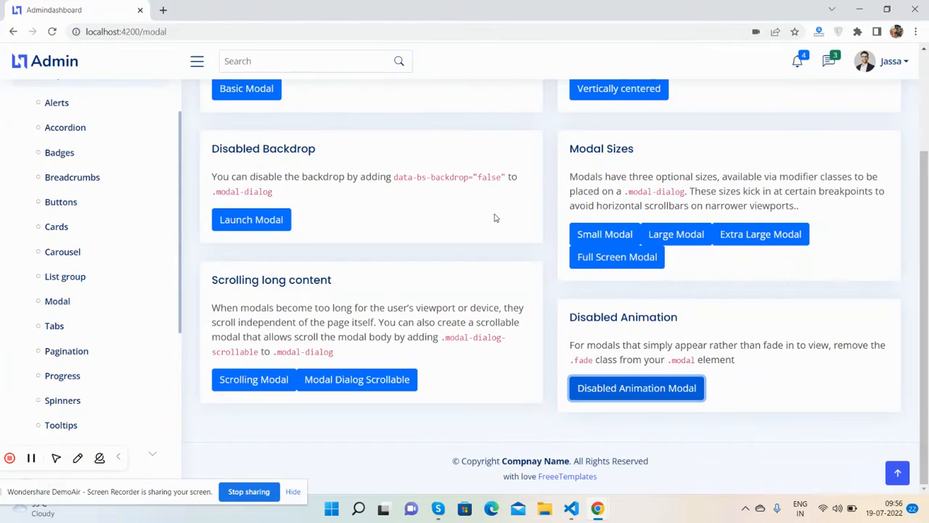
pyautogui.scroll(3)
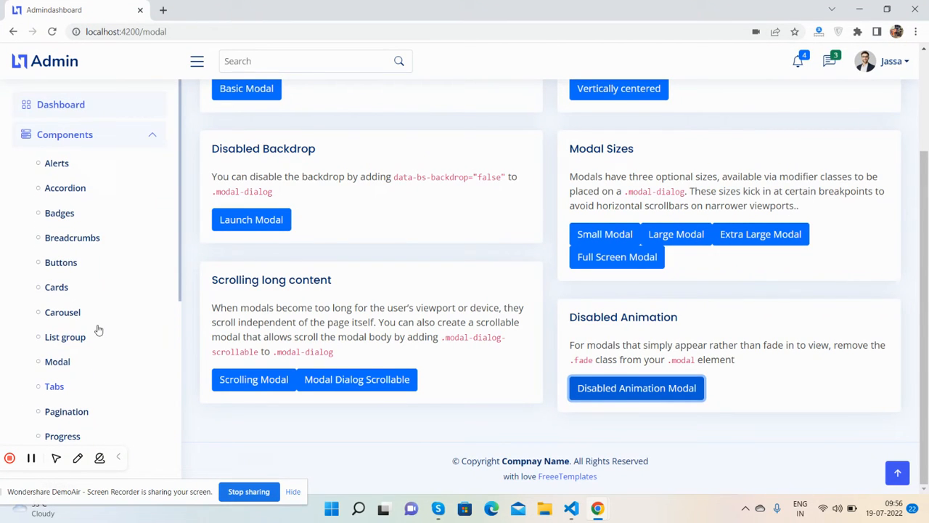
# Visit the Tabs page (showing the Contact bordered tab), then Pagination and Progress.
pyautogui.click(54, 386)
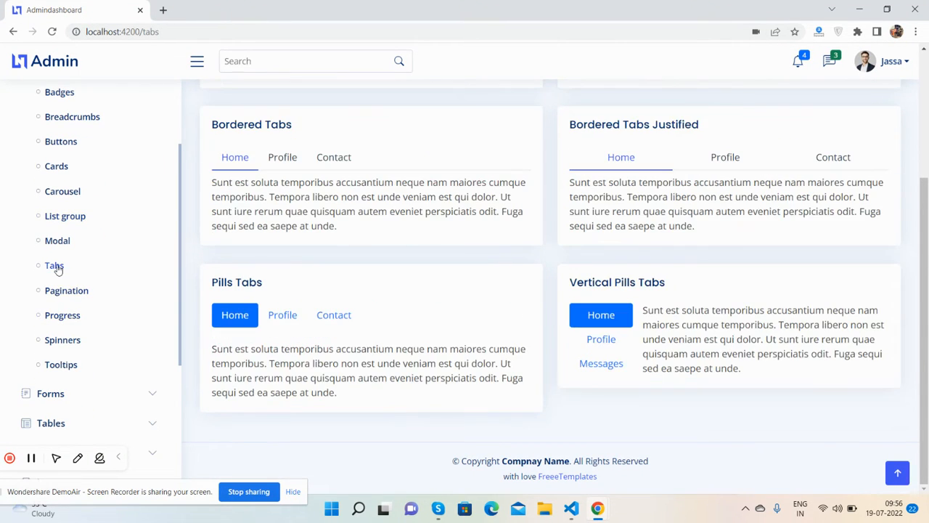
pyautogui.click(334, 156)
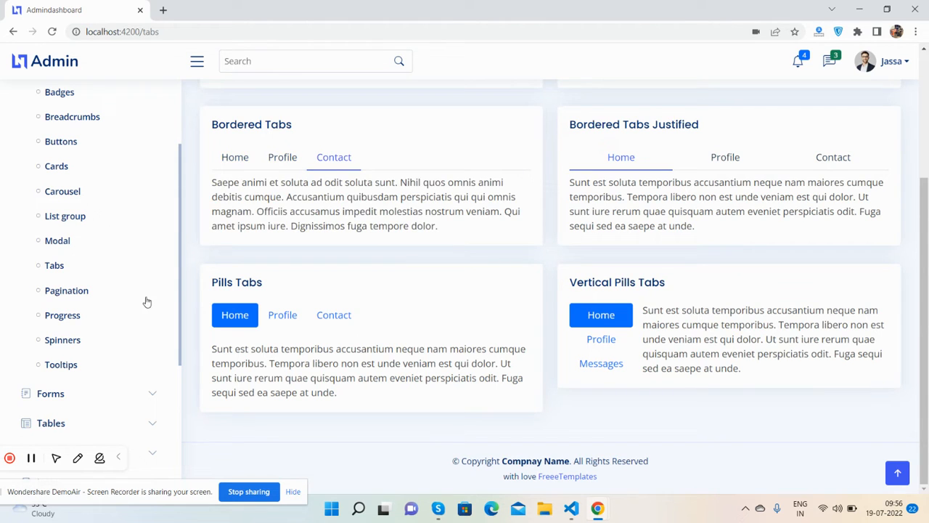
pyautogui.click(67, 290)
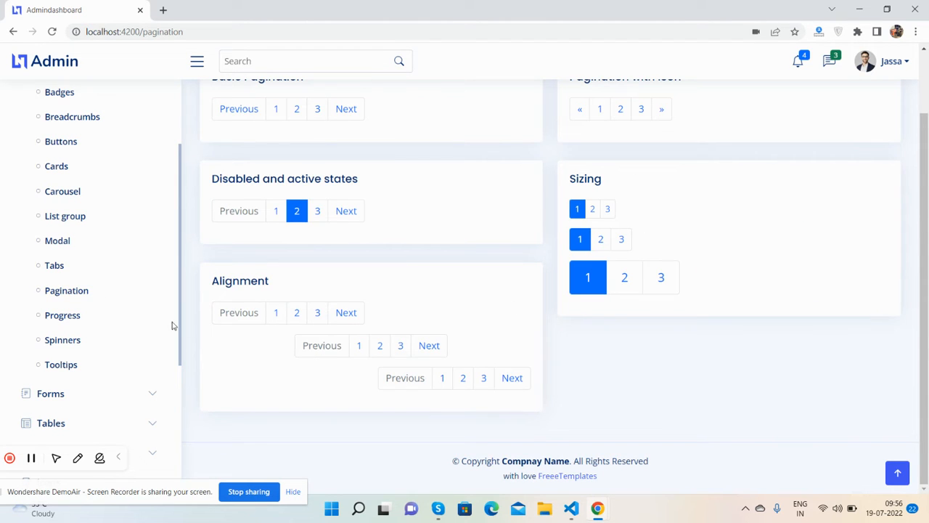
pyautogui.click(62, 314)
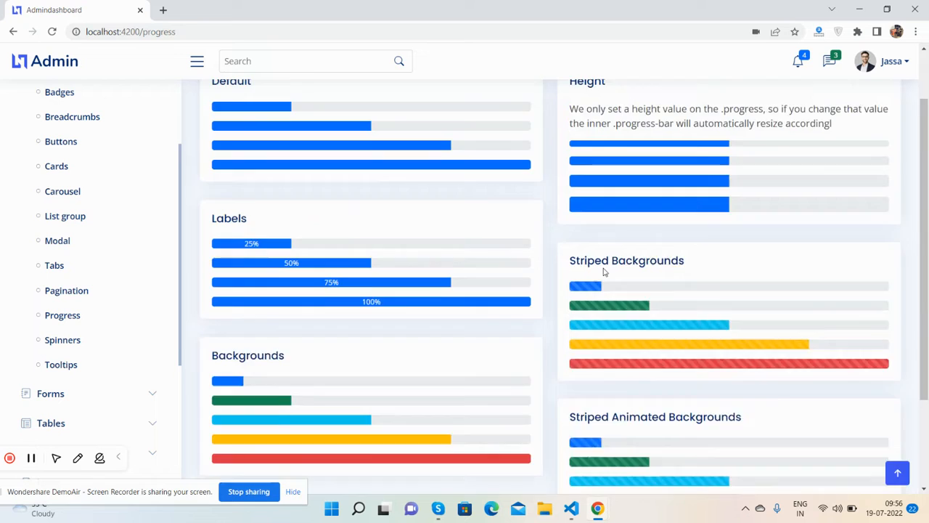
pyautogui.scroll(-3)
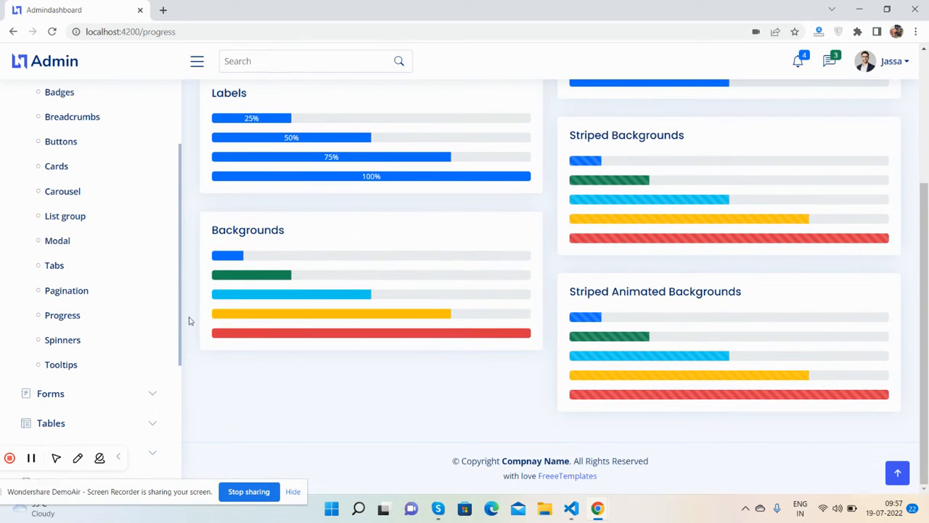
# Visit the Spinners and Tooltips component pages.
pyautogui.click(62, 340)
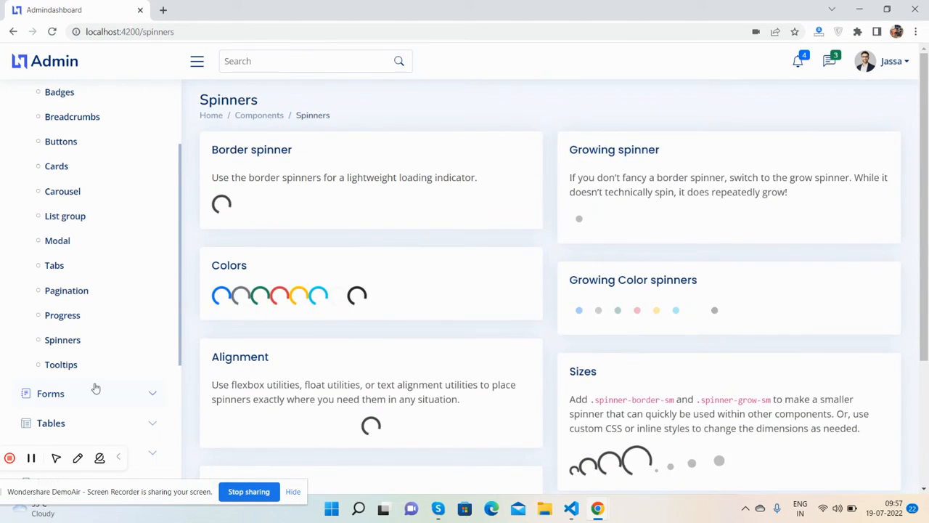
pyautogui.click(61, 363)
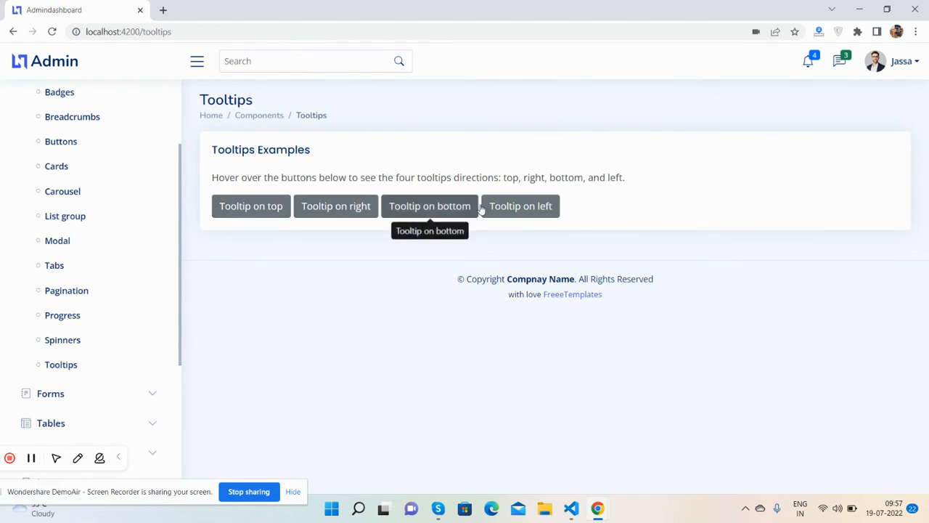
pyautogui.scroll(-3)
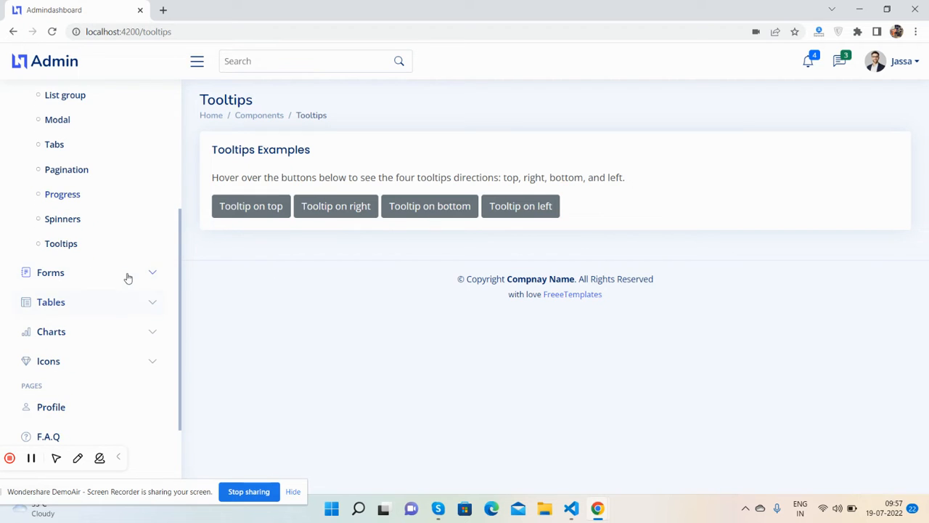
# Browse Forms: Form Elements, Form Layouts (trying the State select) and Form Editors, then expand Tables.
pyautogui.click(50, 273)
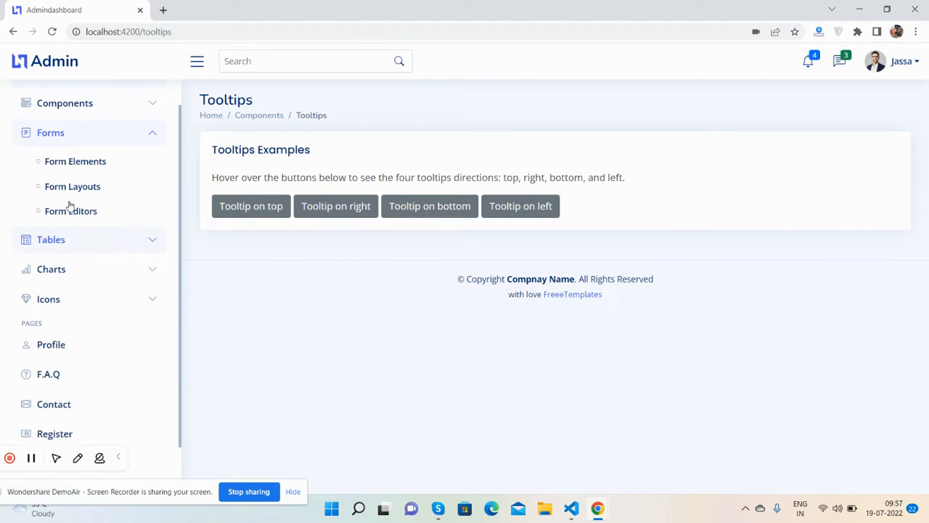
pyautogui.click(75, 161)
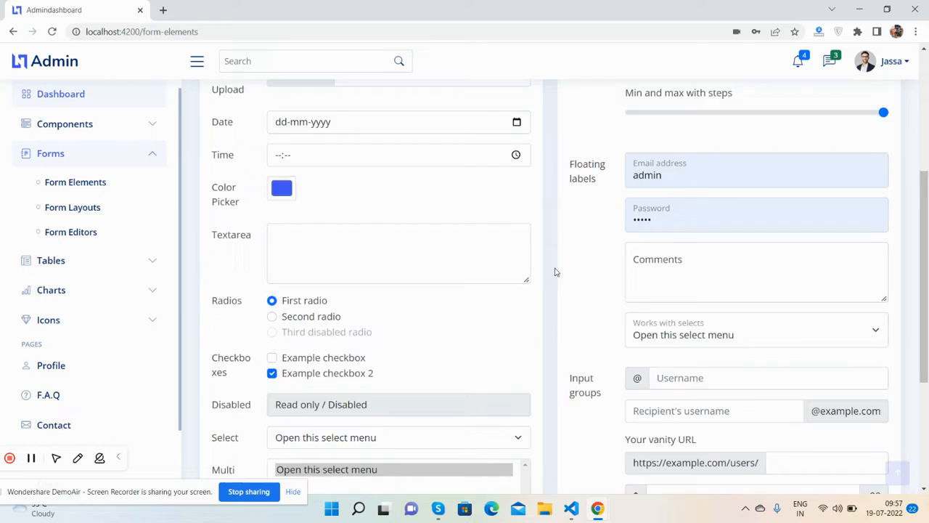
pyautogui.scroll(3)
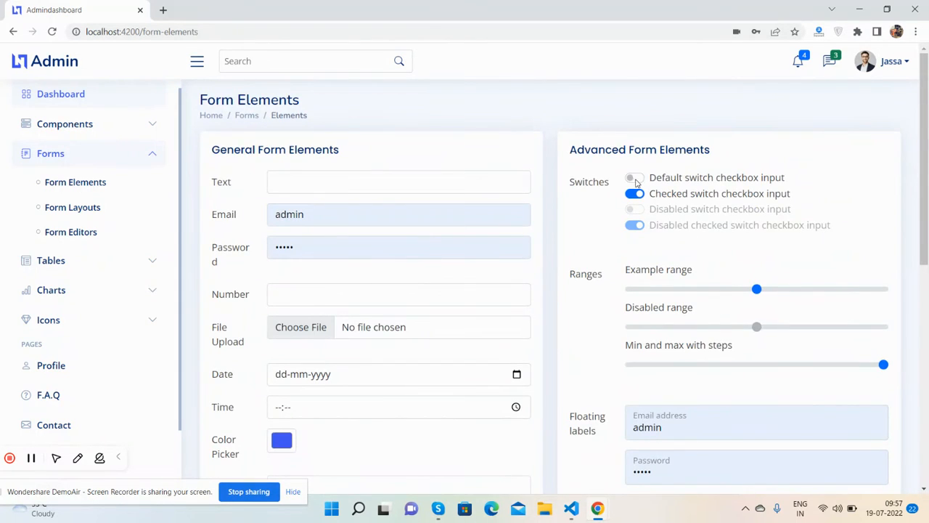
pyautogui.click(72, 206)
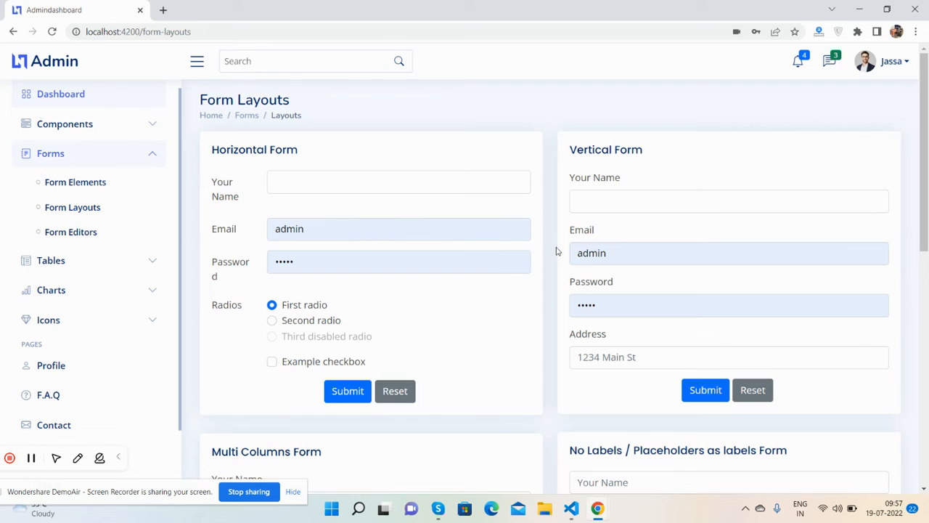
pyautogui.scroll(-3)
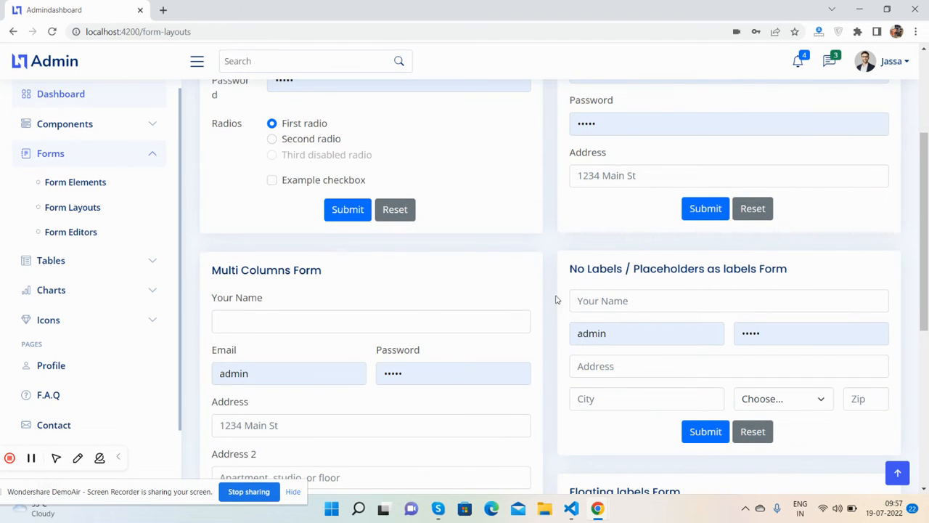
pyautogui.scroll(-3)
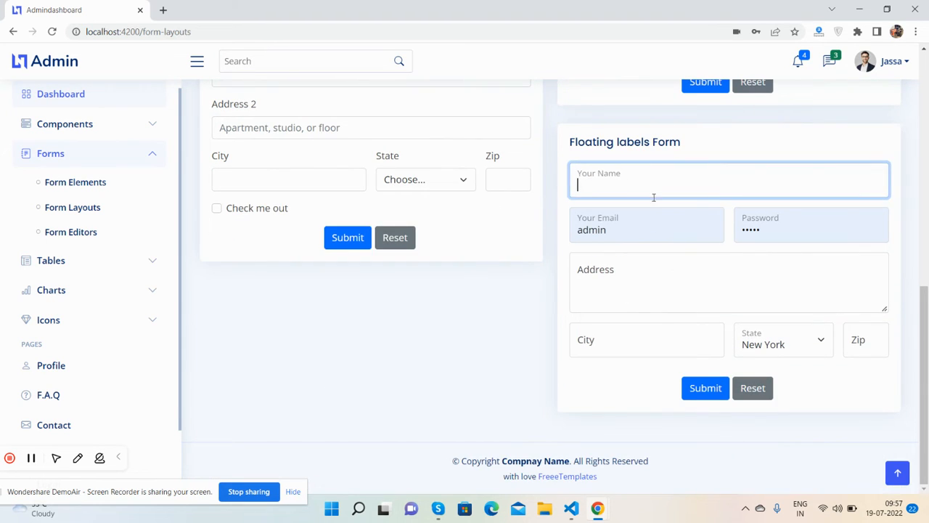
pyautogui.click(646, 223)
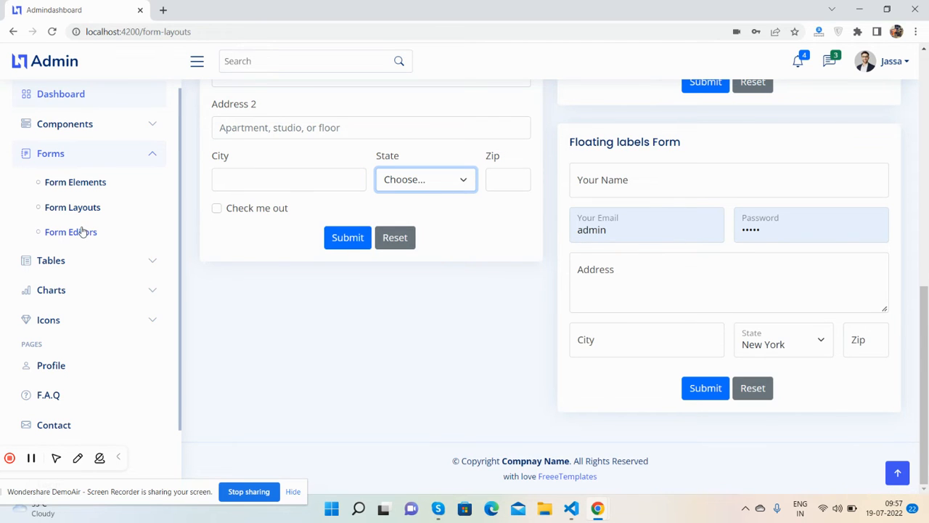
pyautogui.click(69, 232)
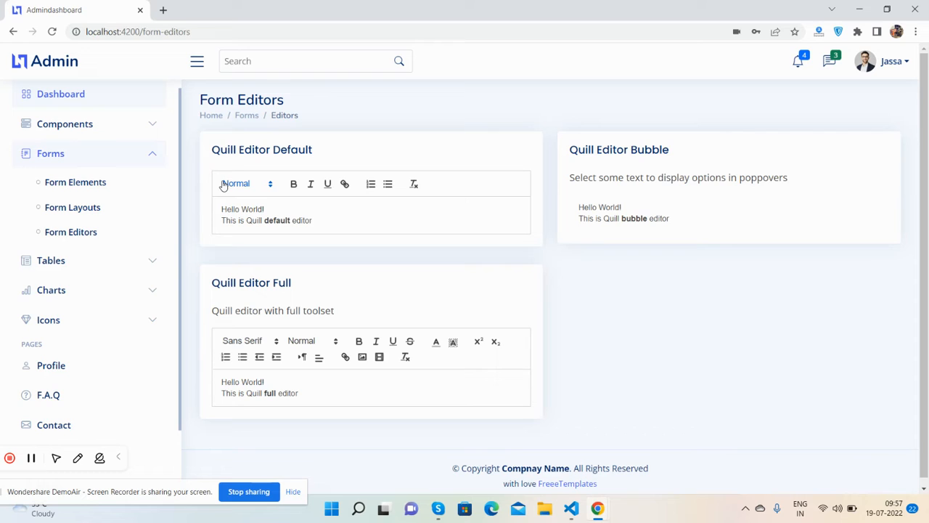
pyautogui.moveTo(328, 212)
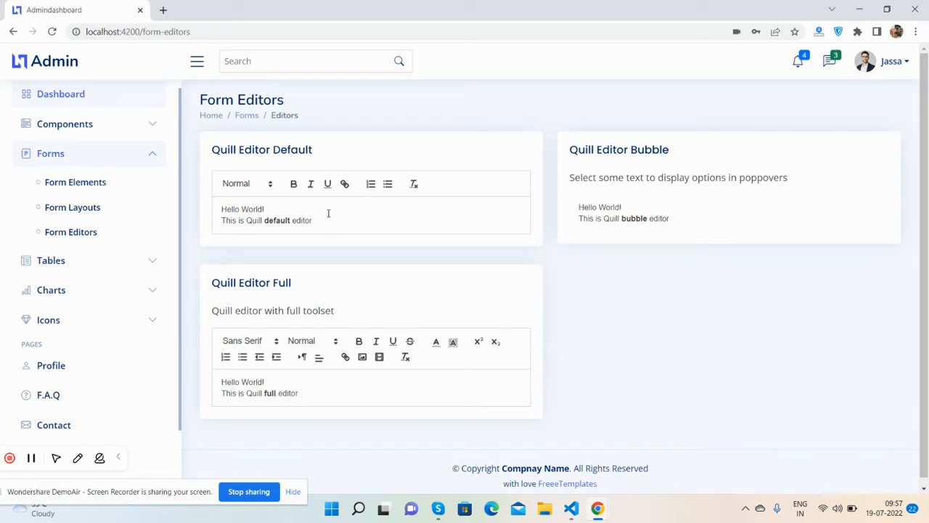
pyautogui.click(51, 183)
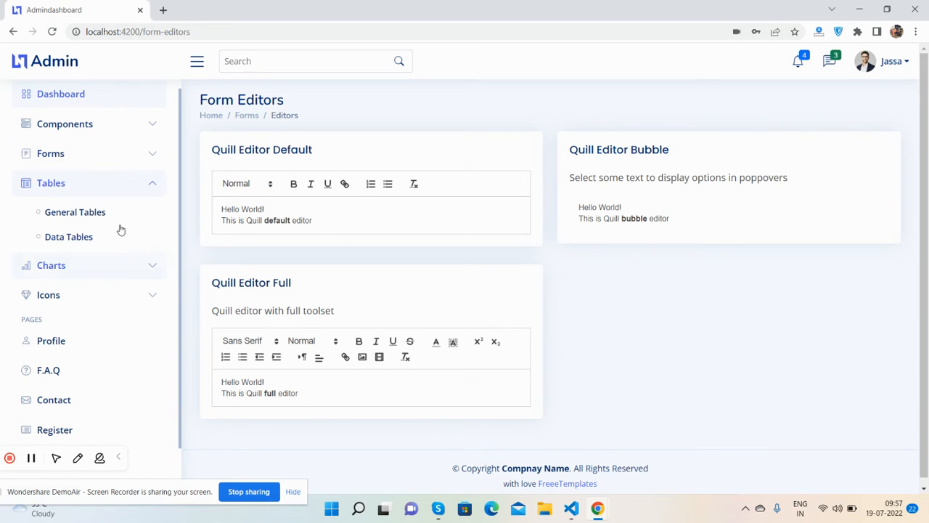
# Visit the General Tables, Data Tables, Chart.js and ApexCharts pages, then the first Icons page.
pyautogui.click(75, 212)
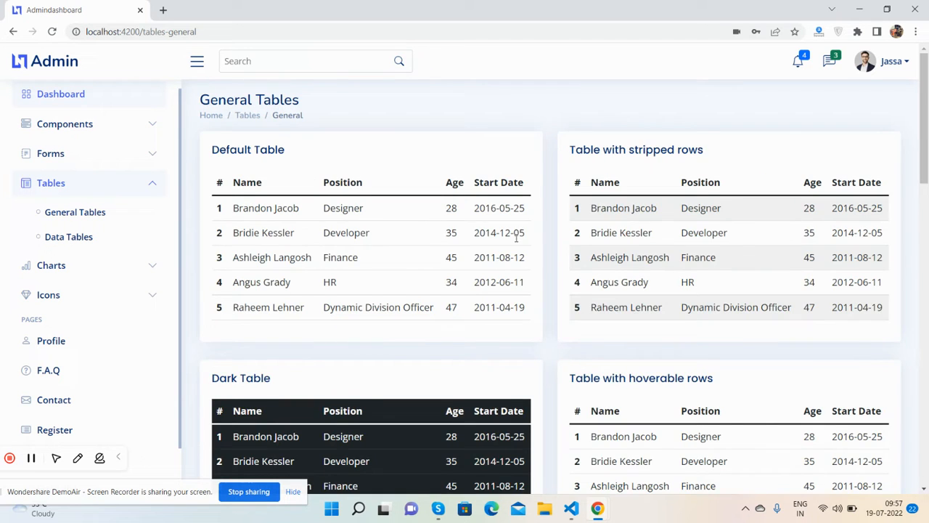
pyautogui.click(68, 236)
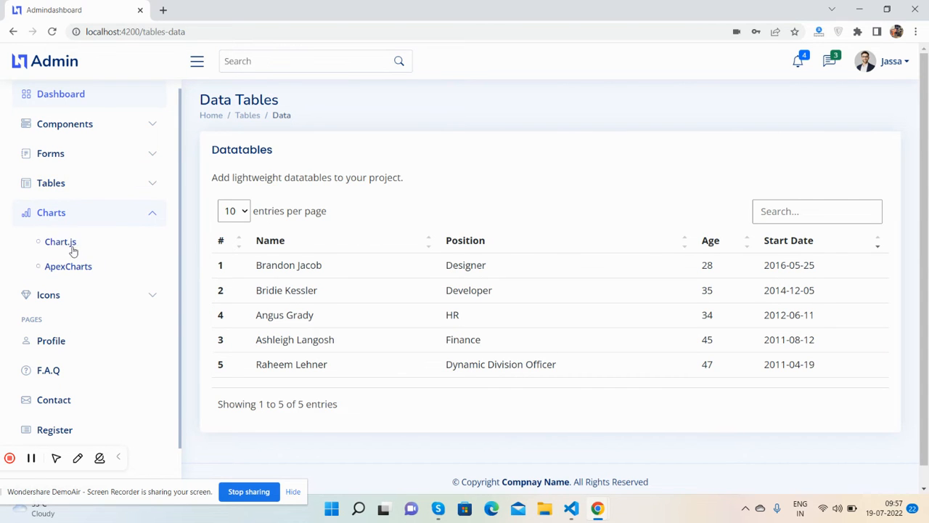
pyautogui.click(61, 241)
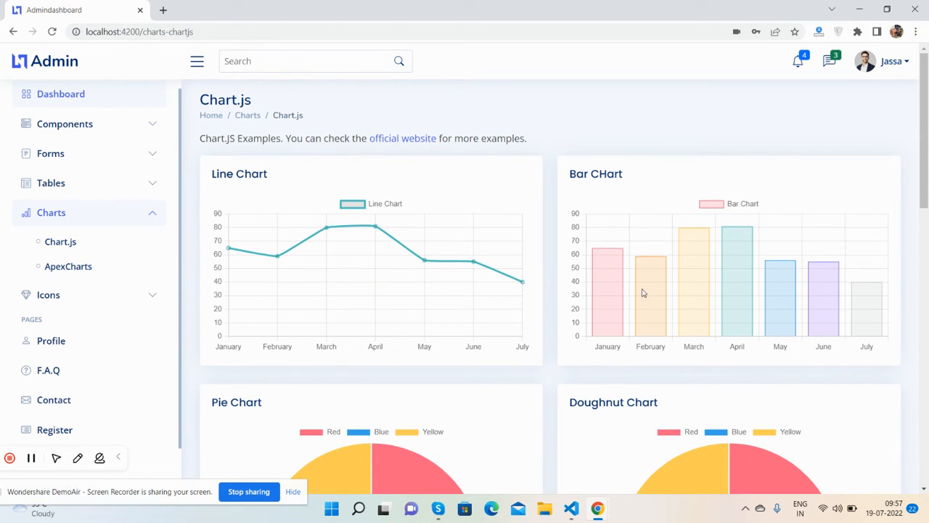
pyautogui.click(68, 266)
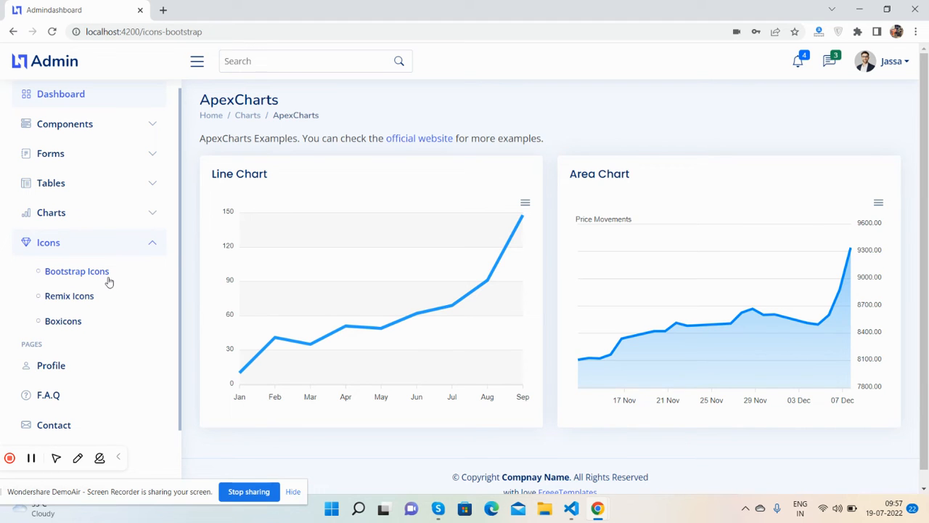
pyautogui.click(76, 271)
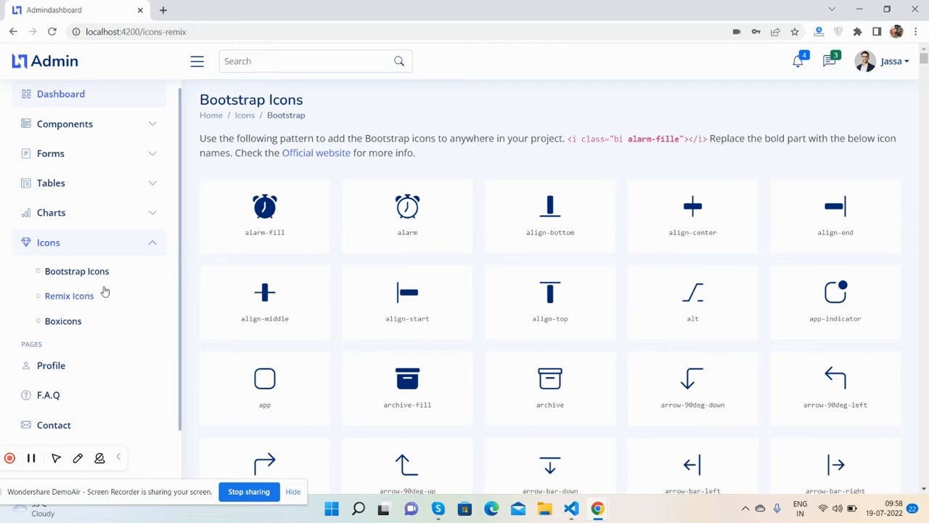
# Visit the Remix Icons and Boxicons pages, then go to the user Profile page.
pyautogui.click(70, 296)
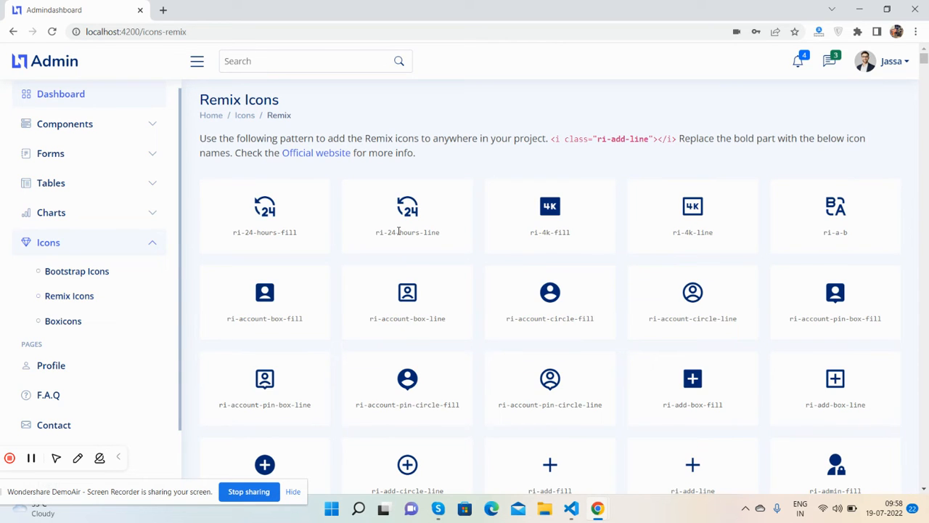
pyautogui.click(64, 321)
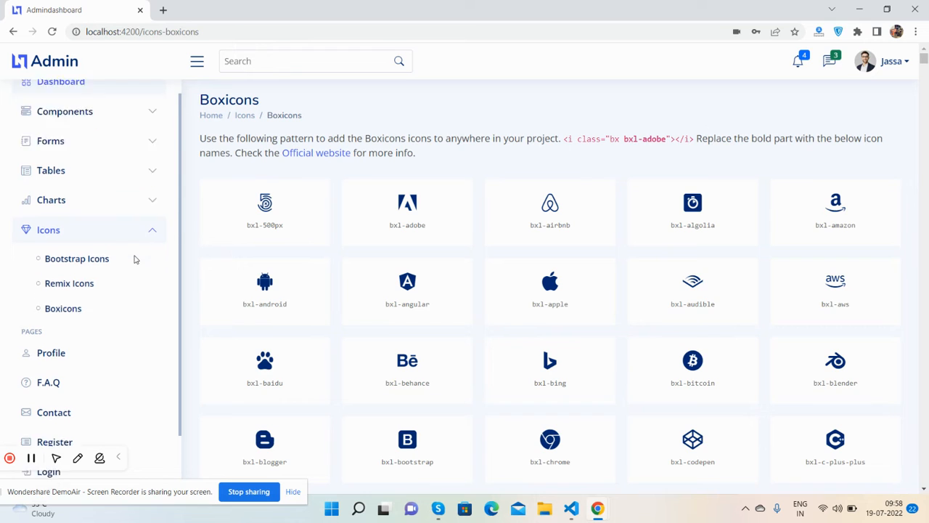
pyautogui.scroll(-3)
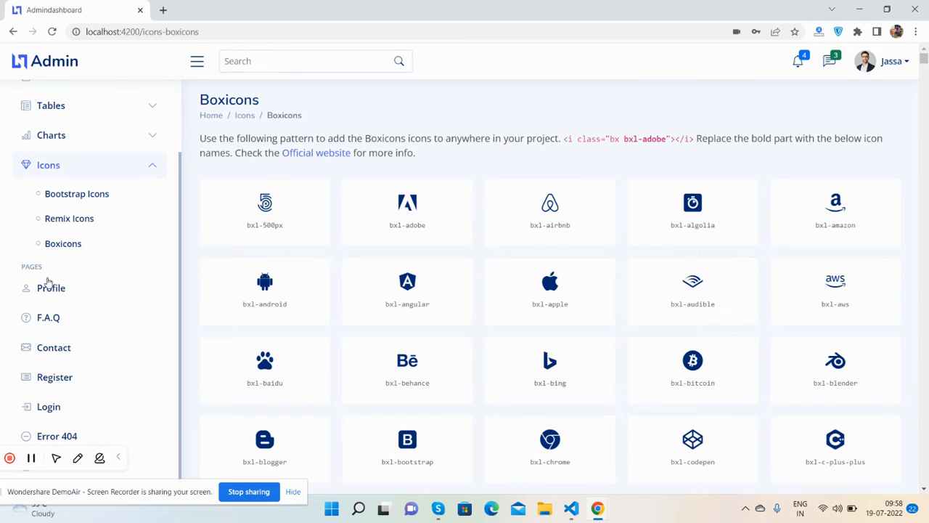
pyautogui.click(50, 288)
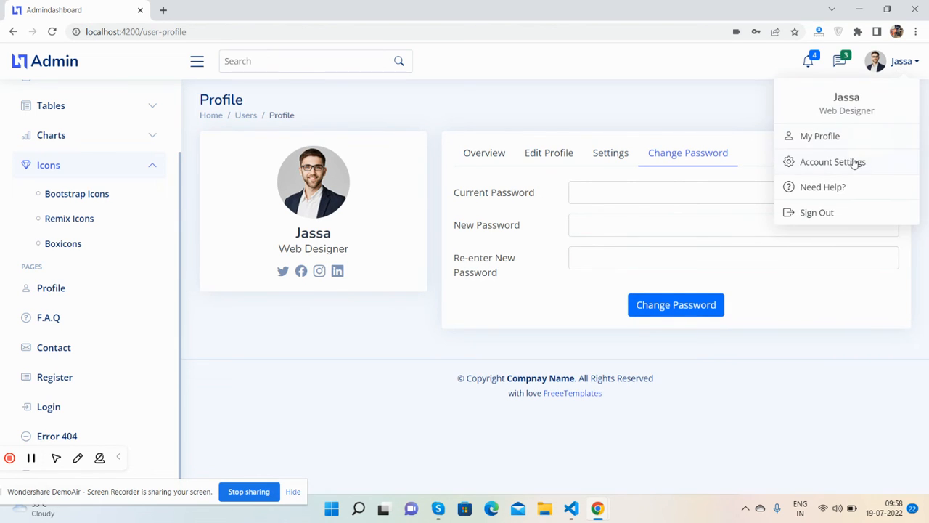
pyautogui.moveTo(839, 190)
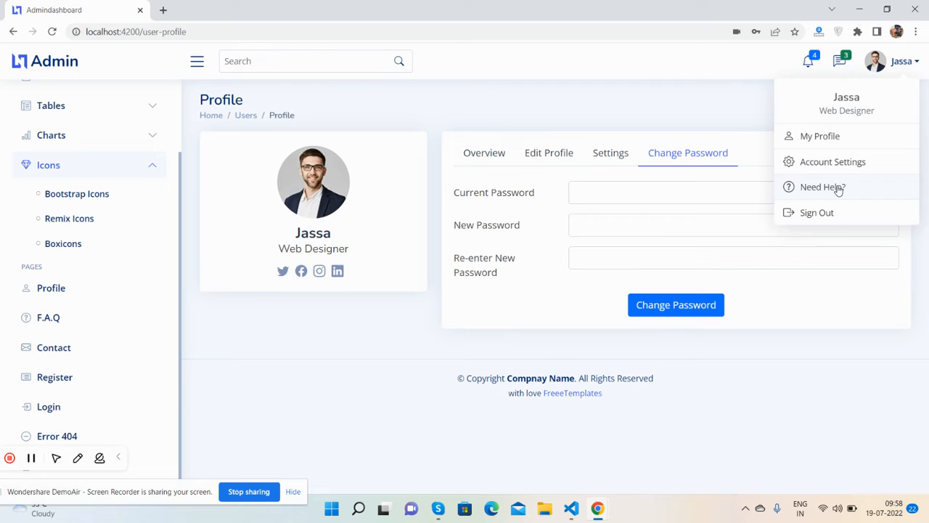
# Visit the FAQ help page (collapsing an answer) and the Contact page.
pyautogui.click(822, 186)
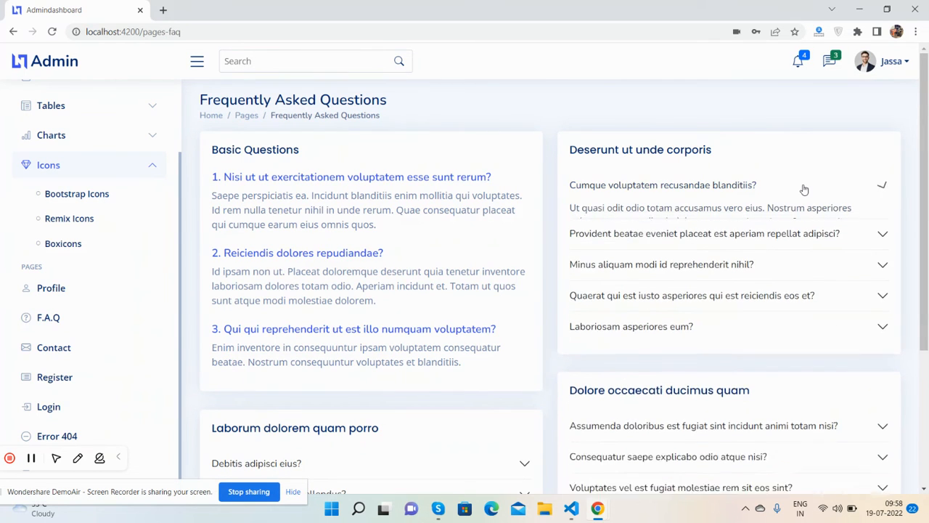
pyautogui.click(882, 185)
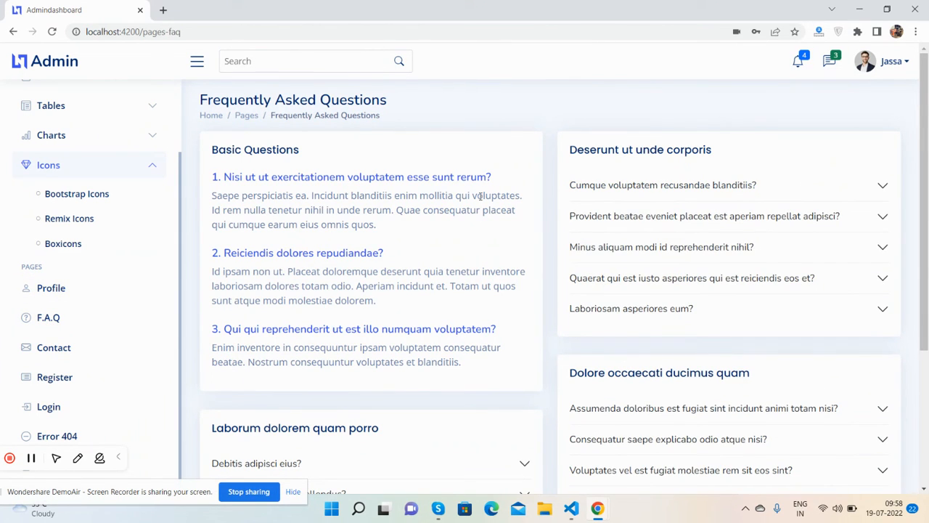
pyautogui.click(54, 347)
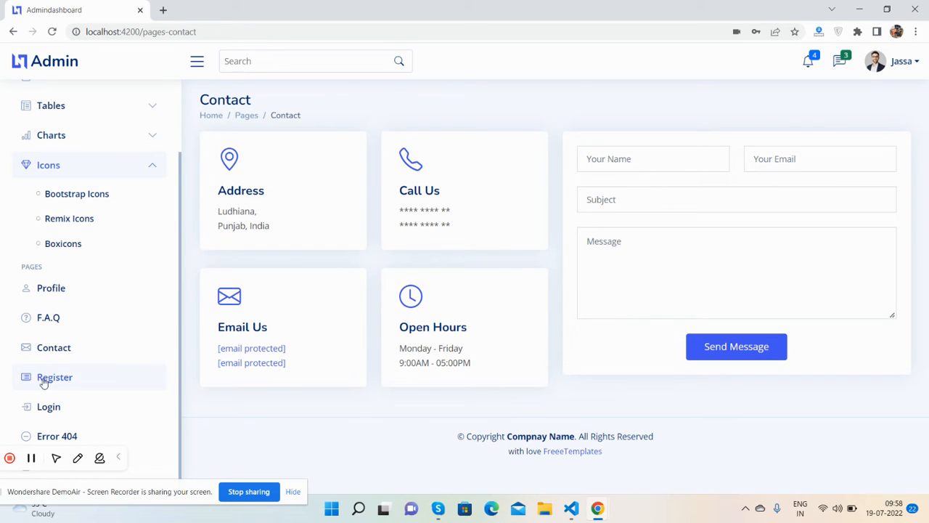
# Visit the Register and Login pages, sign in, then show the Error 404 page.
pyautogui.click(55, 378)
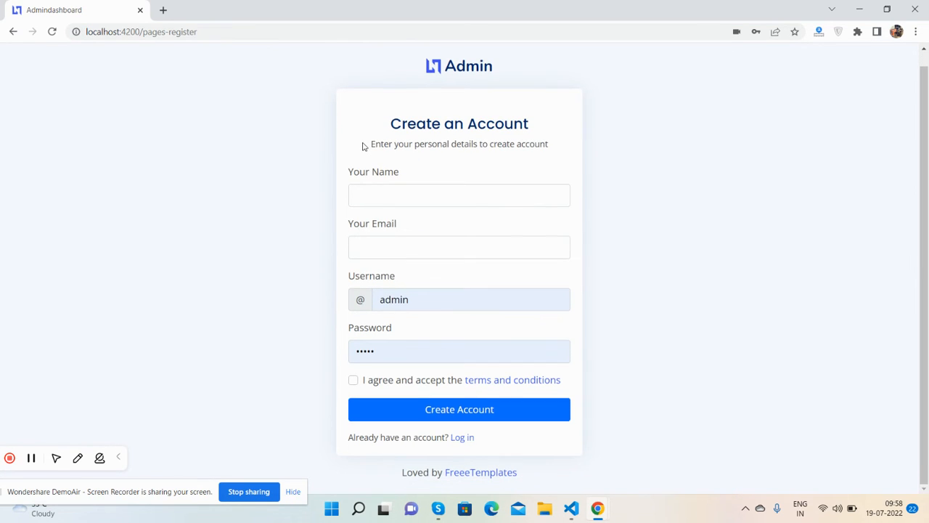
pyautogui.click(461, 436)
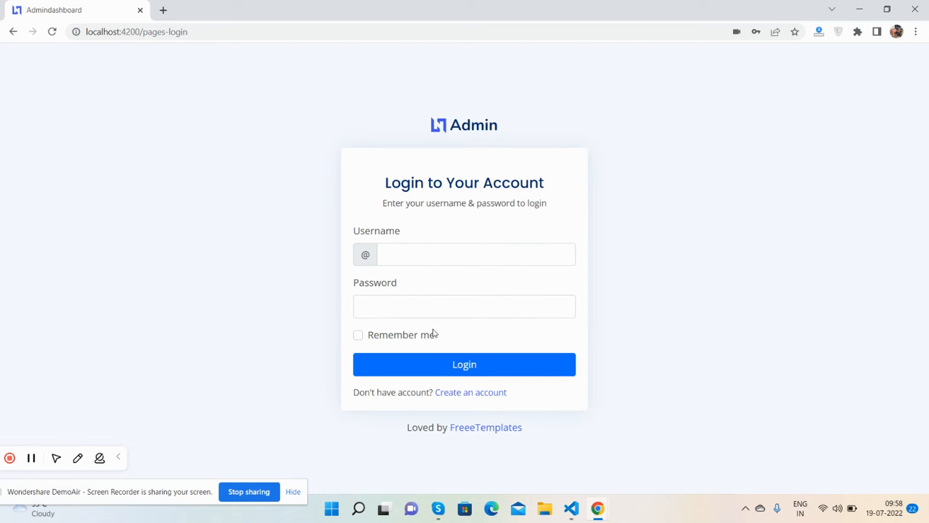
pyautogui.click(465, 363)
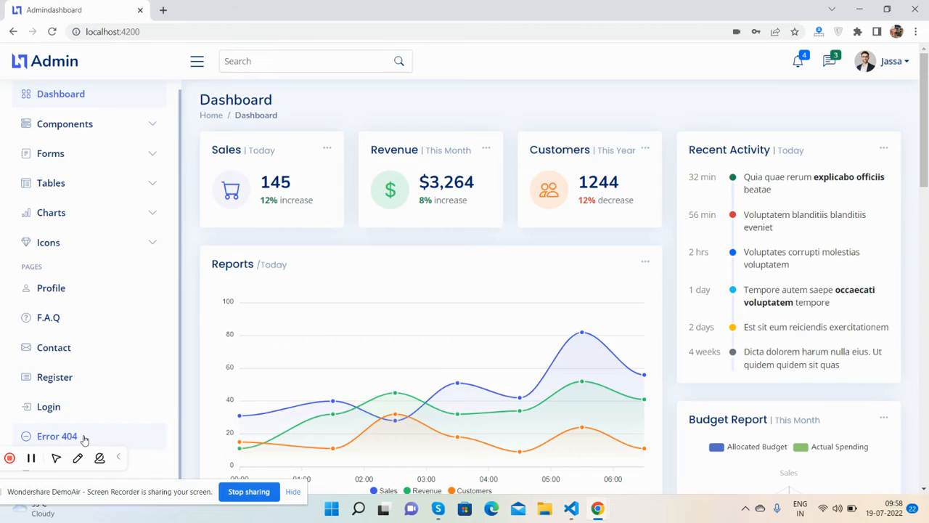
pyautogui.click(57, 435)
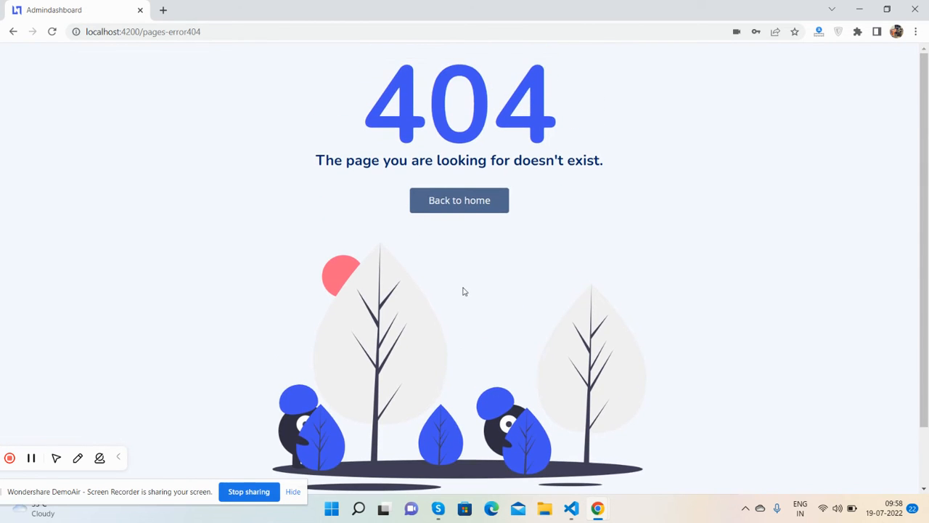
# Leave the 404 page via Back to home and return to the main Dashboard, scrolling it.
pyautogui.click(459, 200)
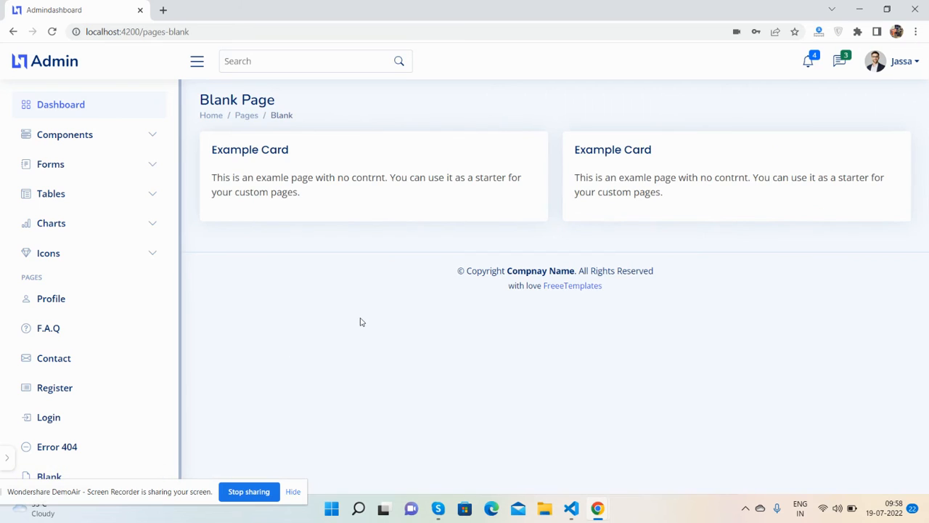
pyautogui.moveTo(163, 196)
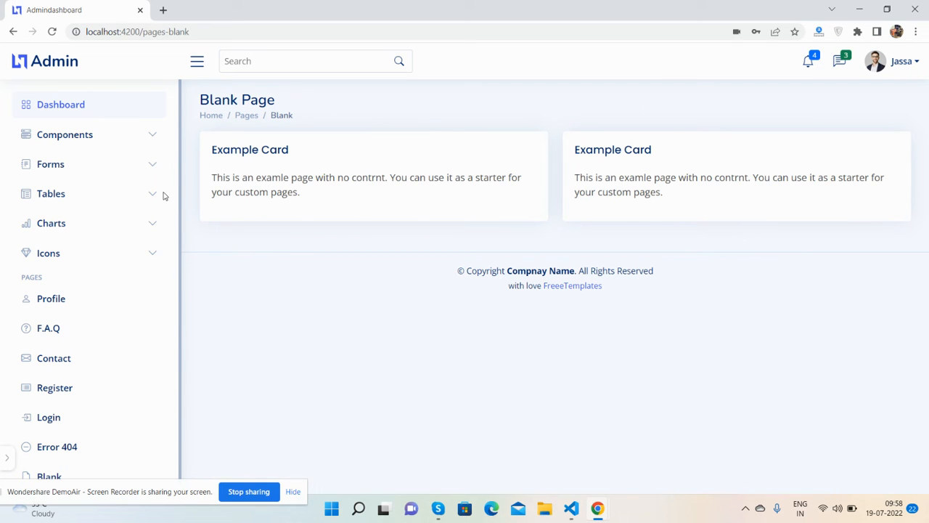
pyautogui.click(61, 105)
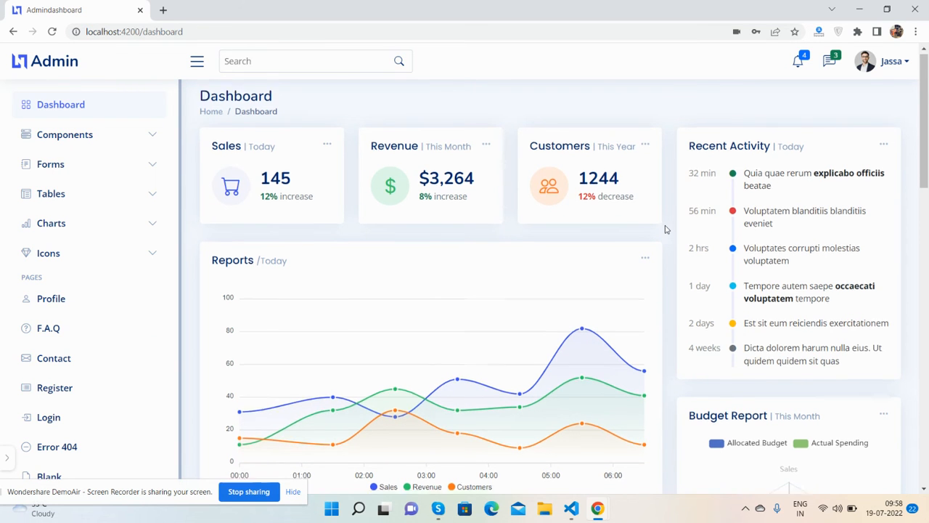
pyautogui.scroll(-3)
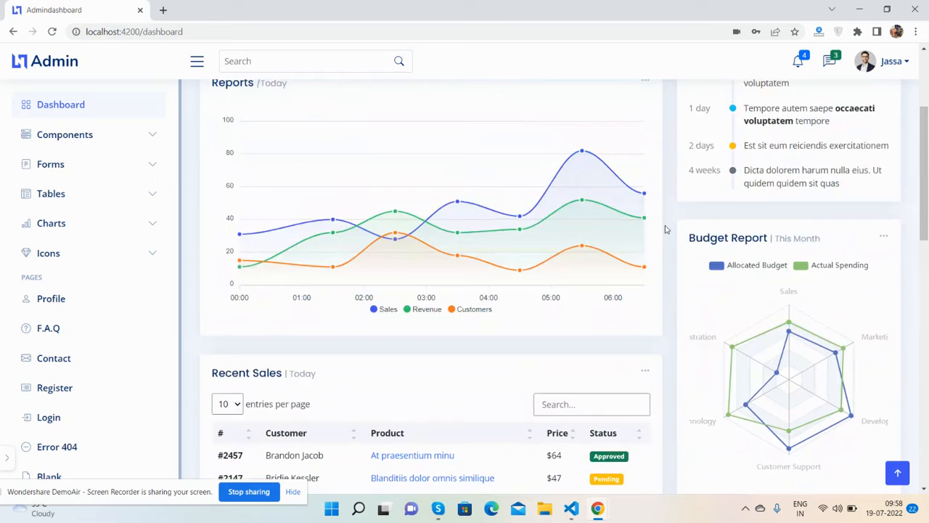
pyautogui.scroll(3)
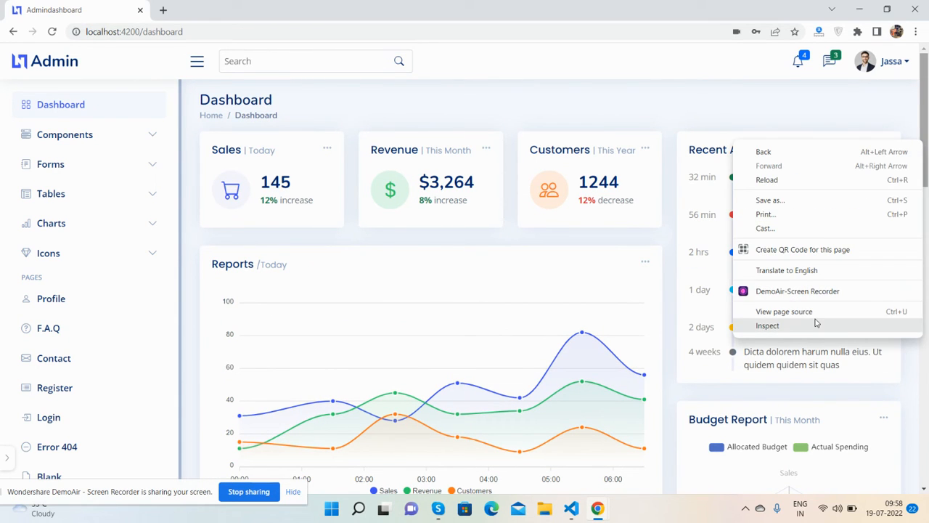
# Inspect the page in DevTools and switch to mobile device mode.
pyautogui.click(767, 326)
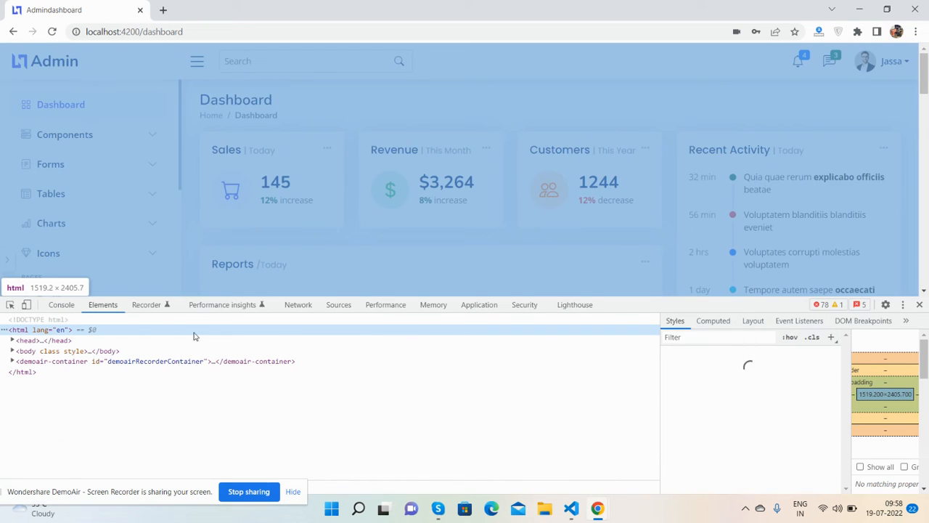
pyautogui.click(26, 305)
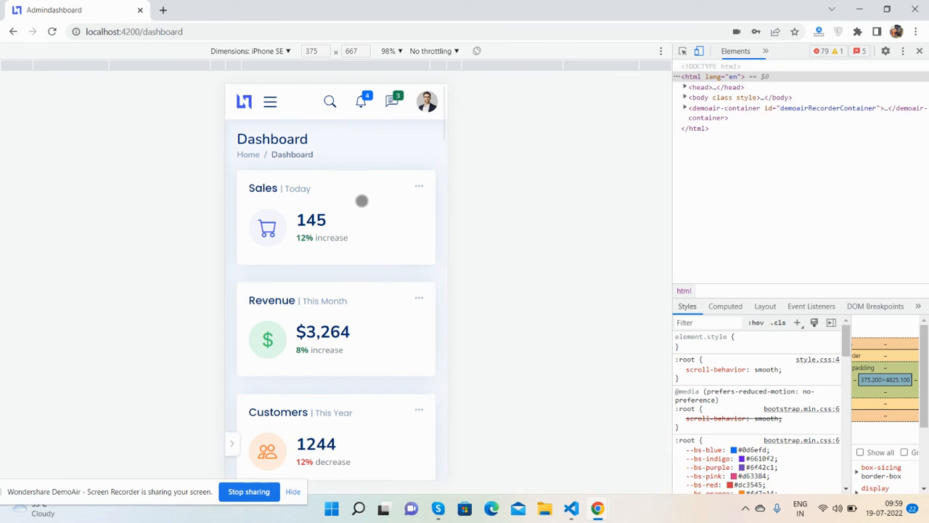
pyautogui.click(270, 102)
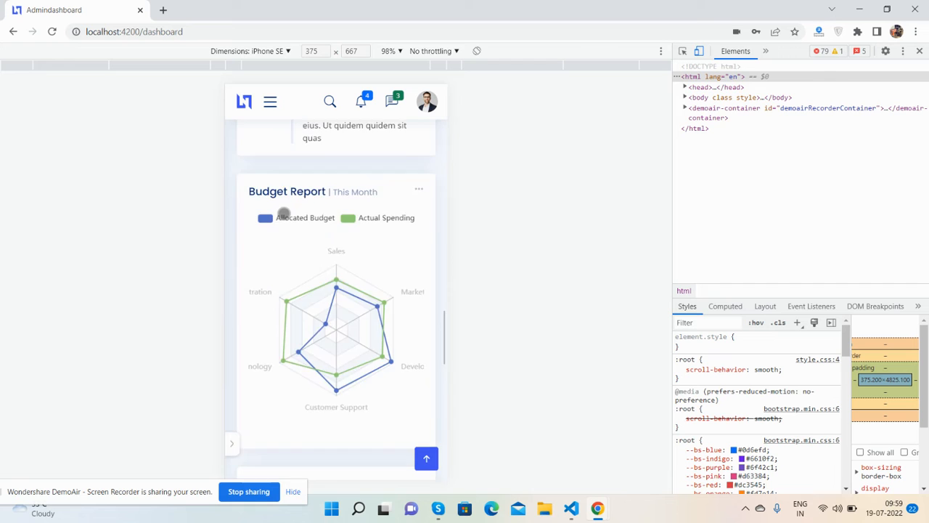
pyautogui.scroll(-3)
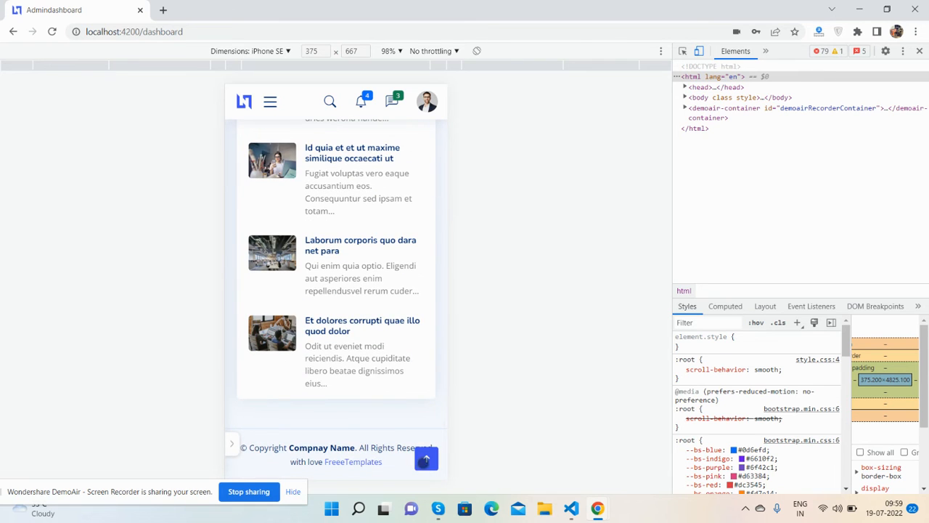
# Emulate Pixel 5, iPad Mini and iPhone SE screens, then close DevTools.
pyautogui.click(250, 51)
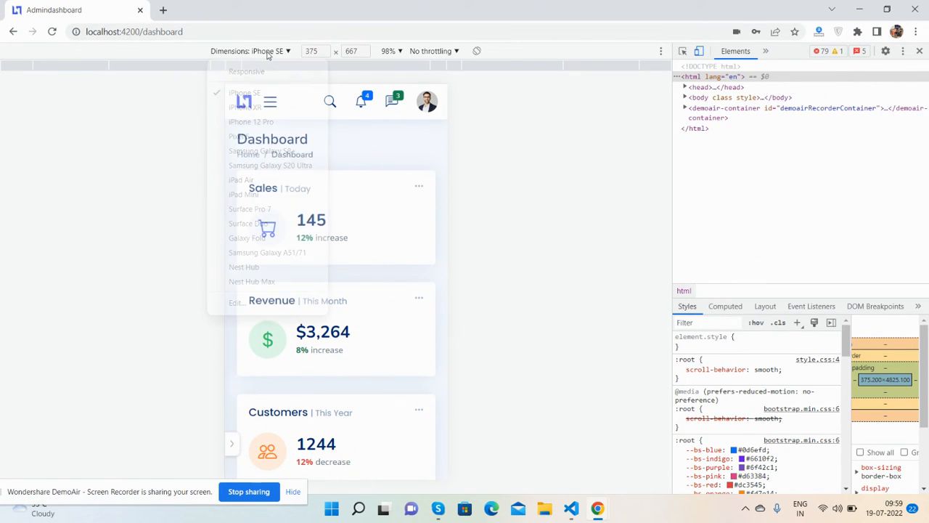
pyautogui.click(252, 122)
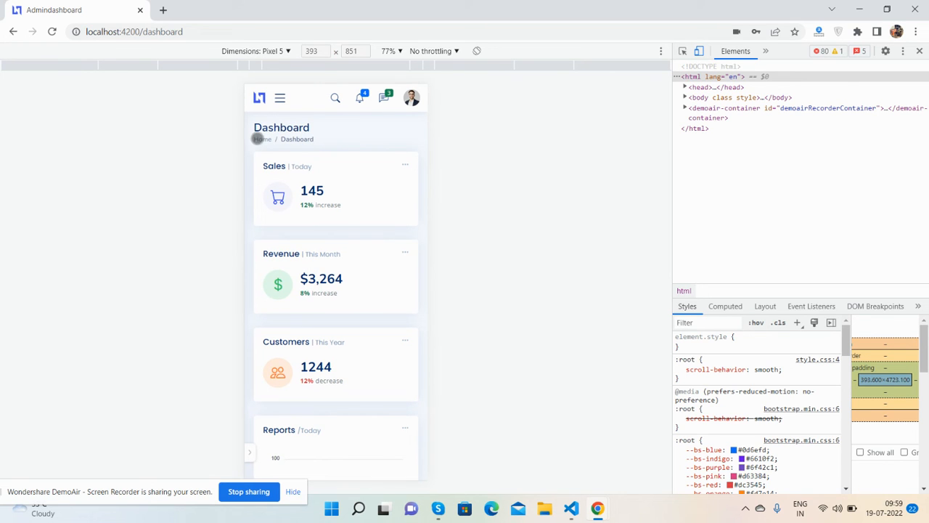
pyautogui.click(275, 50)
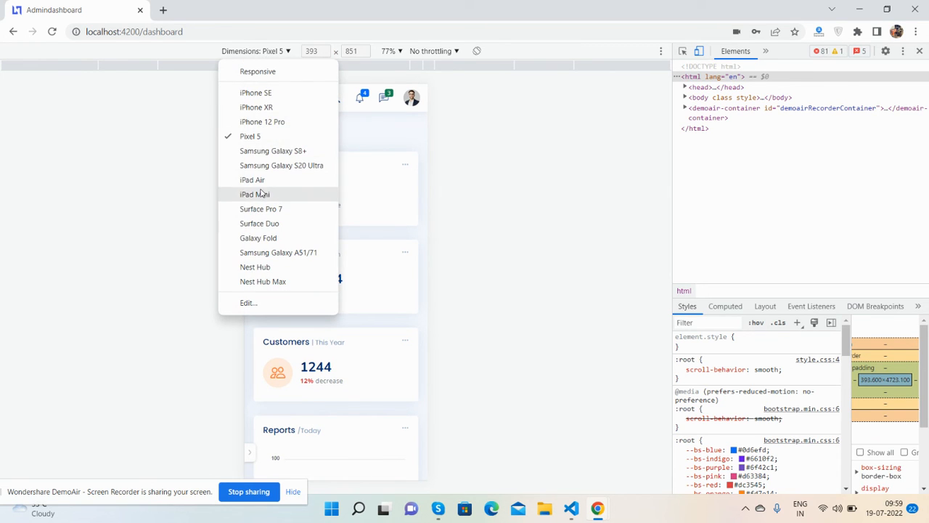
pyautogui.click(254, 194)
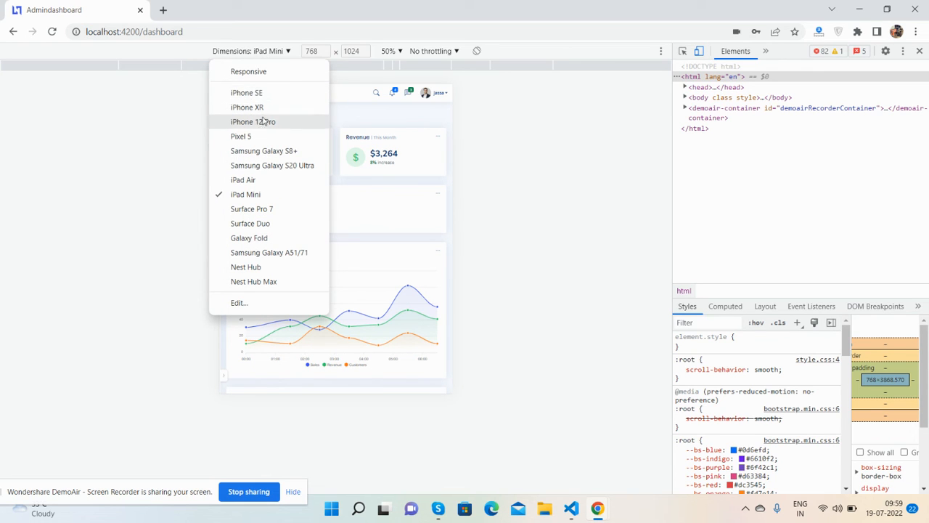
pyautogui.click(247, 93)
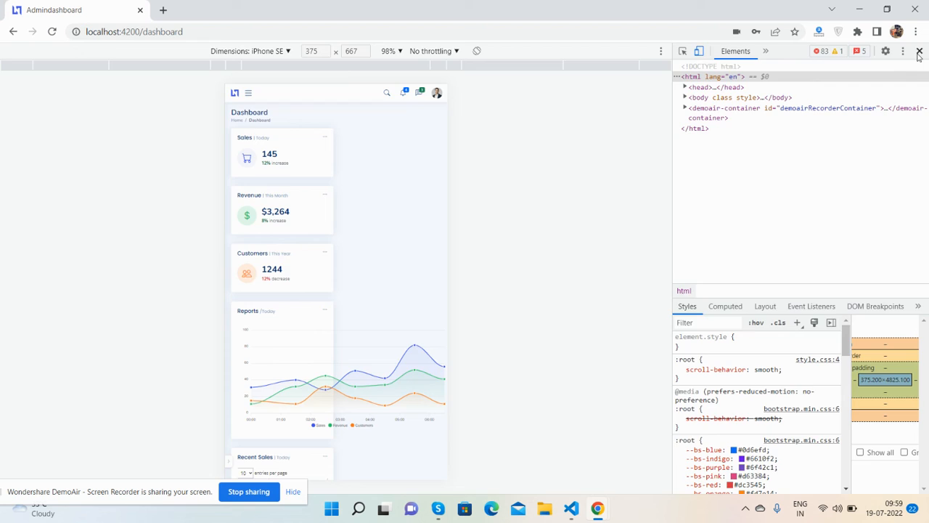
pyautogui.click(917, 51)
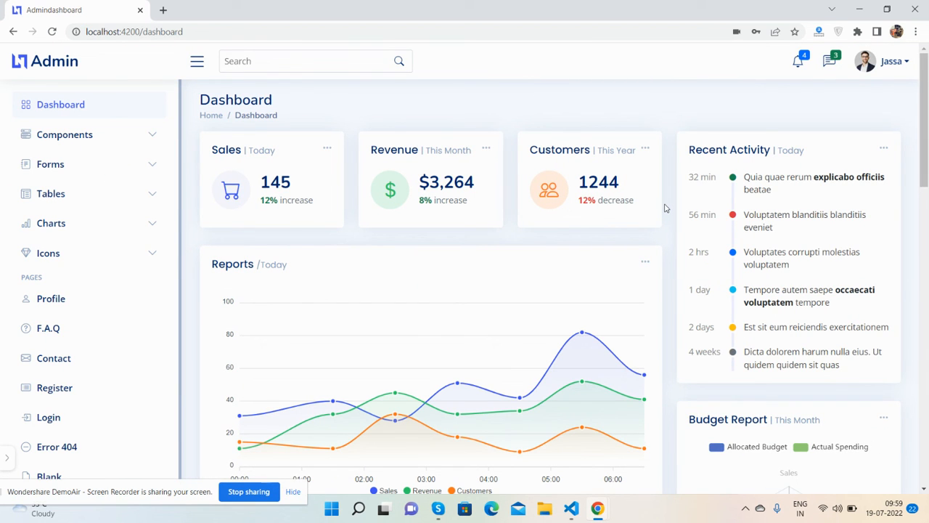
pyautogui.moveTo(627, 229)
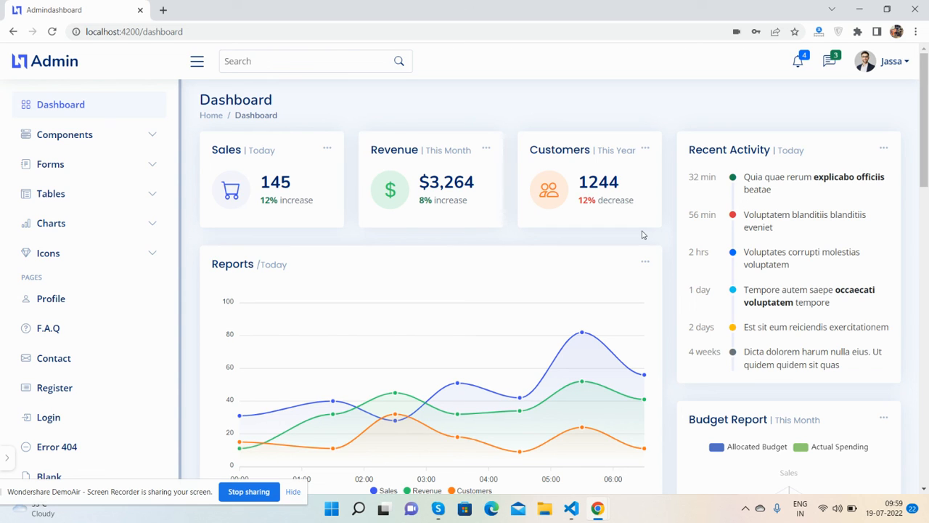
pyautogui.moveTo(192, 154)
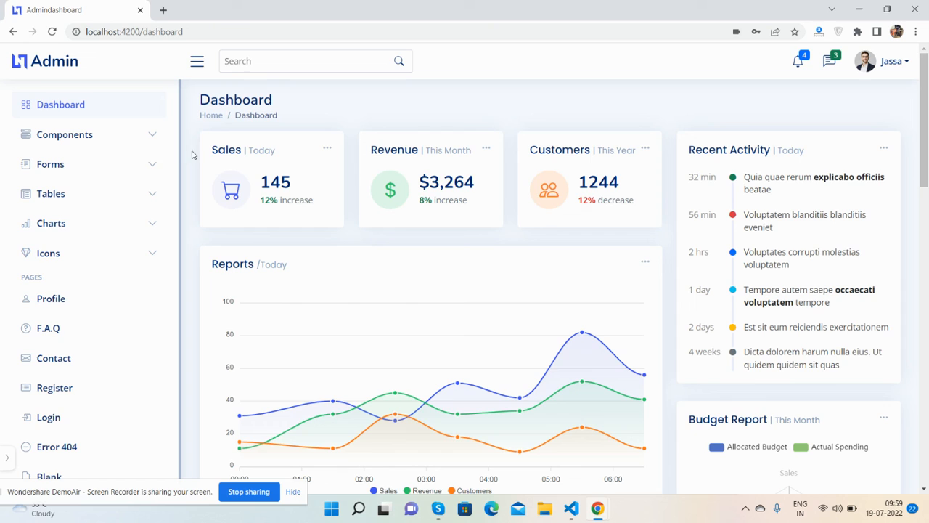